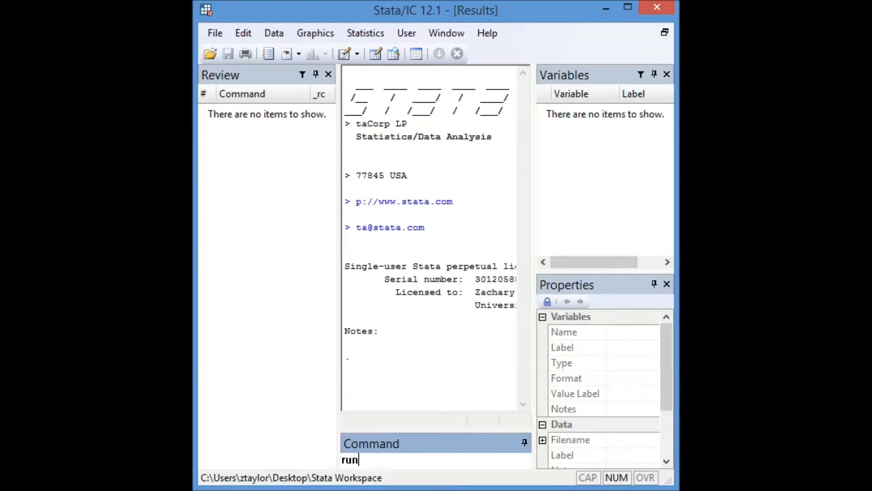
Start a fresh Stata 13.1 session in place of Stata/IC 12.1
text("the cred)
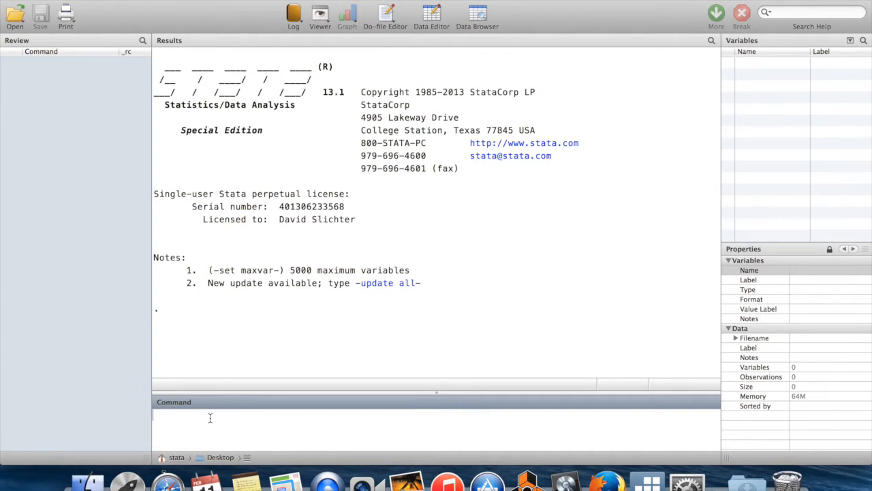
mouse_move(325, 349)
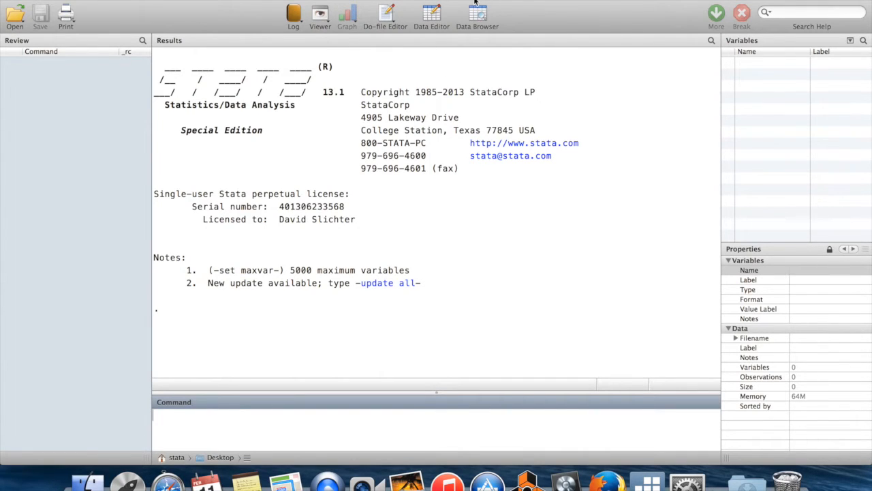
mouse_move(606, 244)
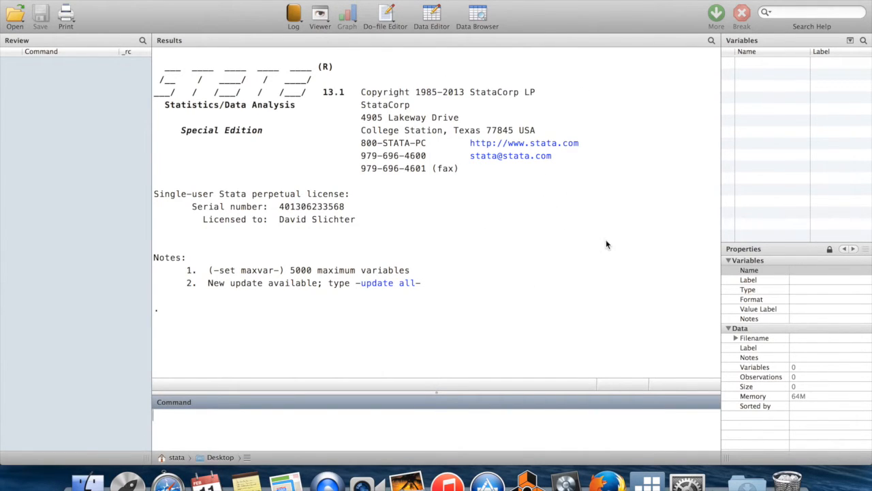
mouse_move(431, 317)
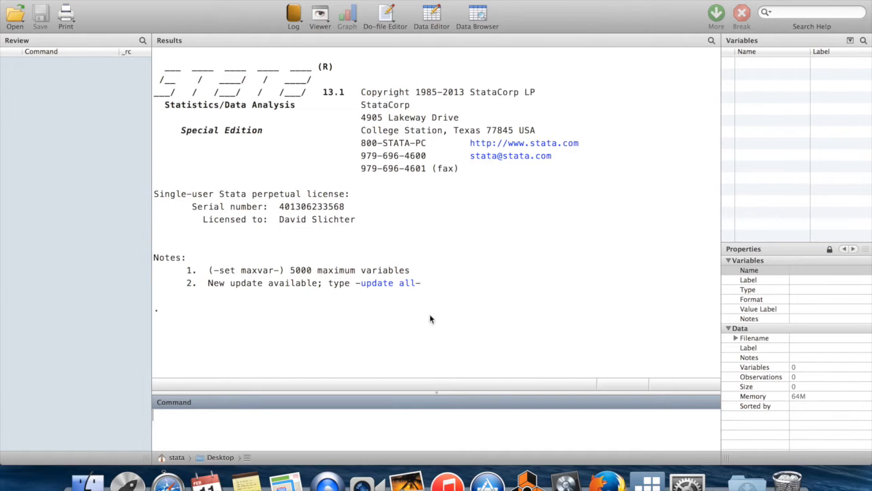
mouse_move(366, 334)
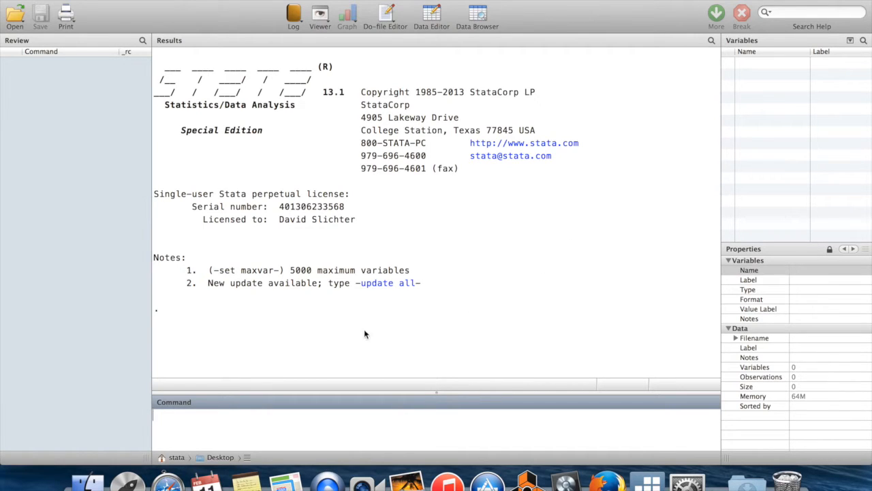
mouse_move(403, 337)
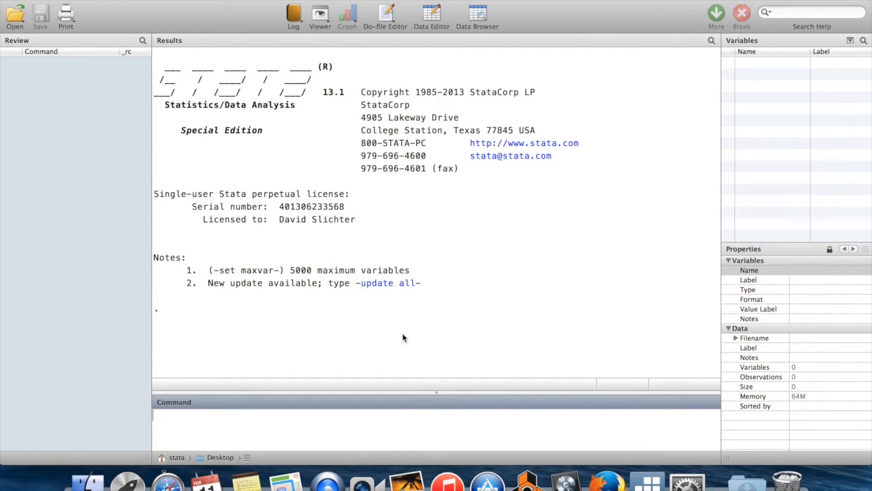
mouse_move(387, 358)
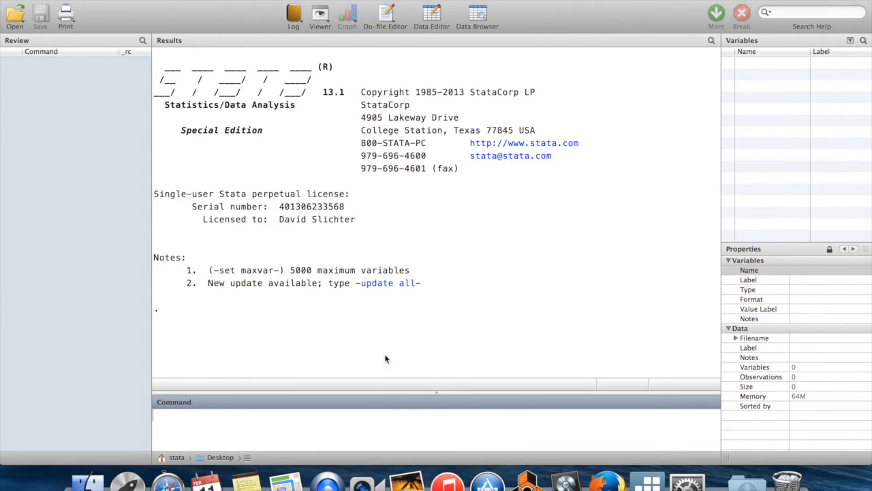
mouse_move(262, 372)
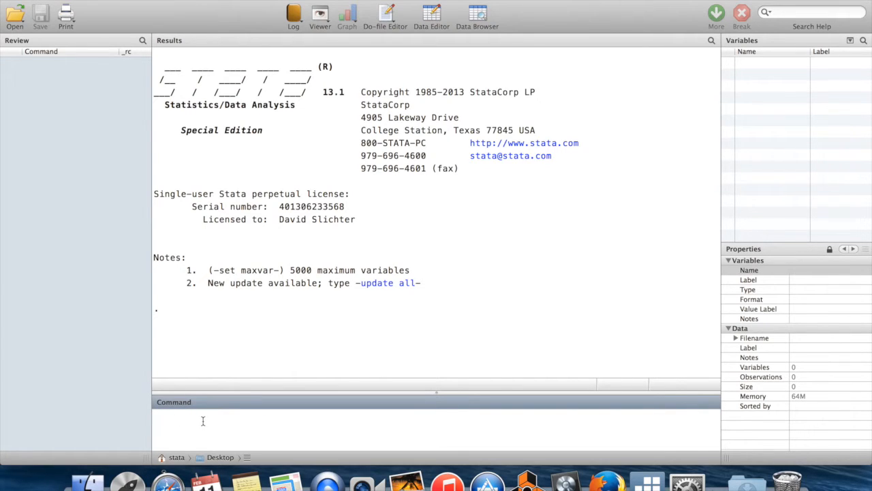
Change the working directory to /Users/Stata/Desktop with cd
text(cd)
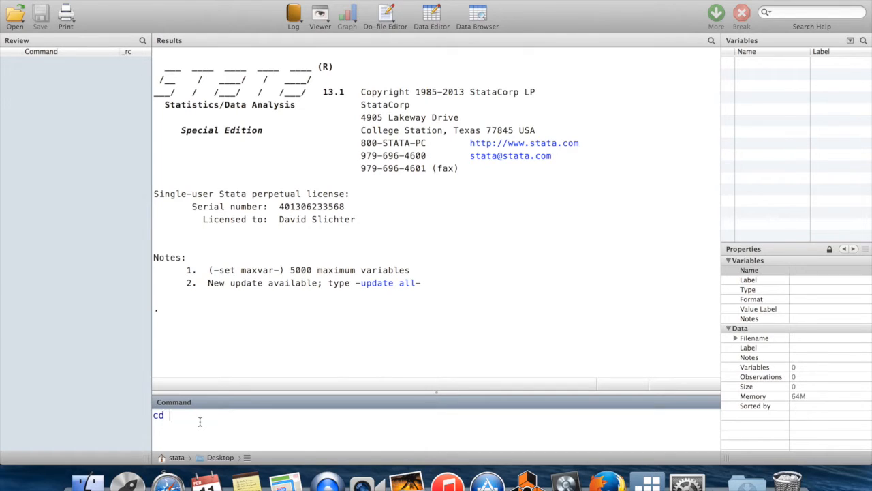
text(/Users/Stat)
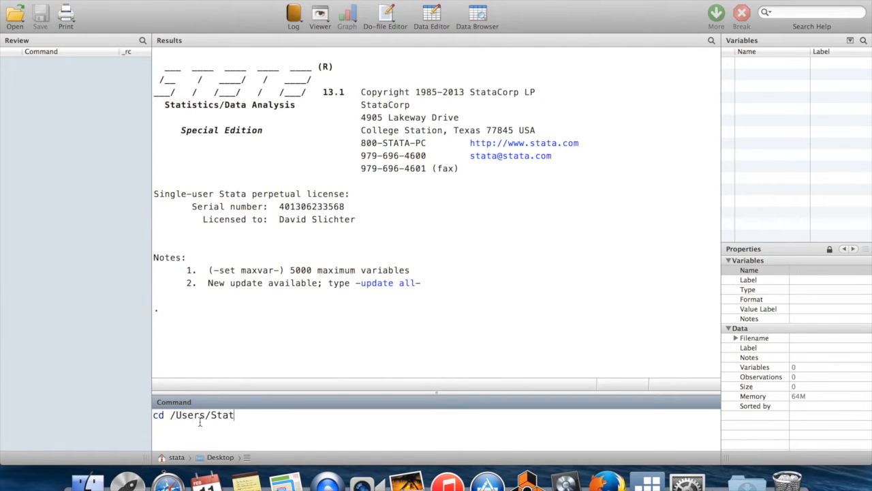
text(a/Desktop)
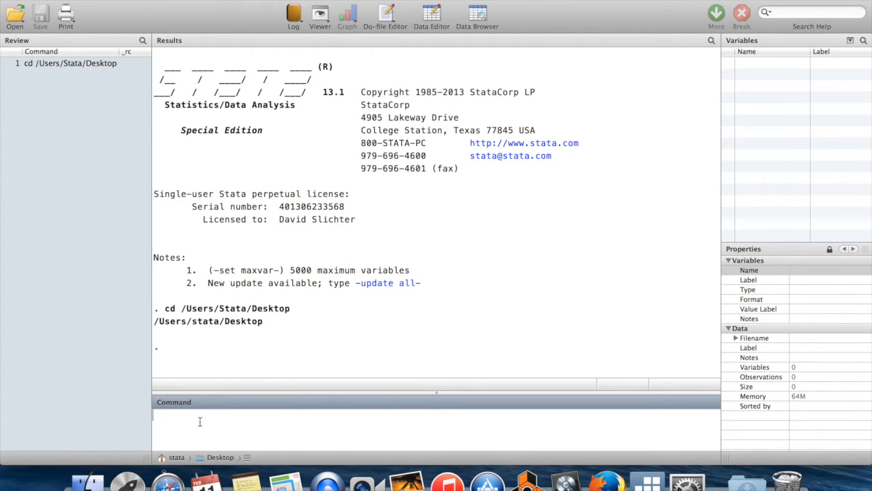
mouse_move(240, 421)
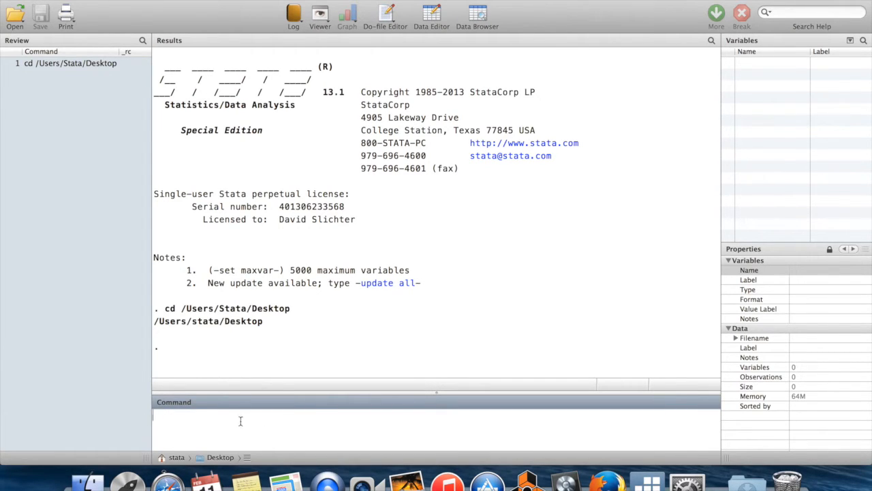
mouse_move(350, 309)
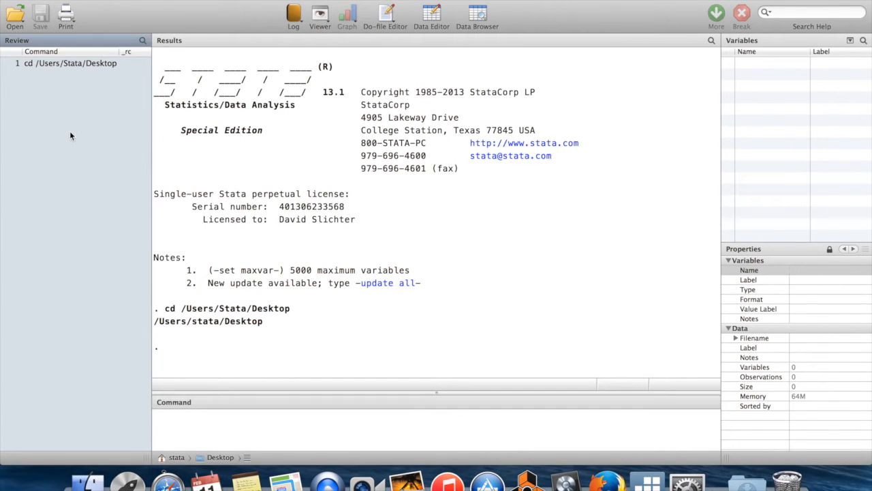
mouse_move(39, 78)
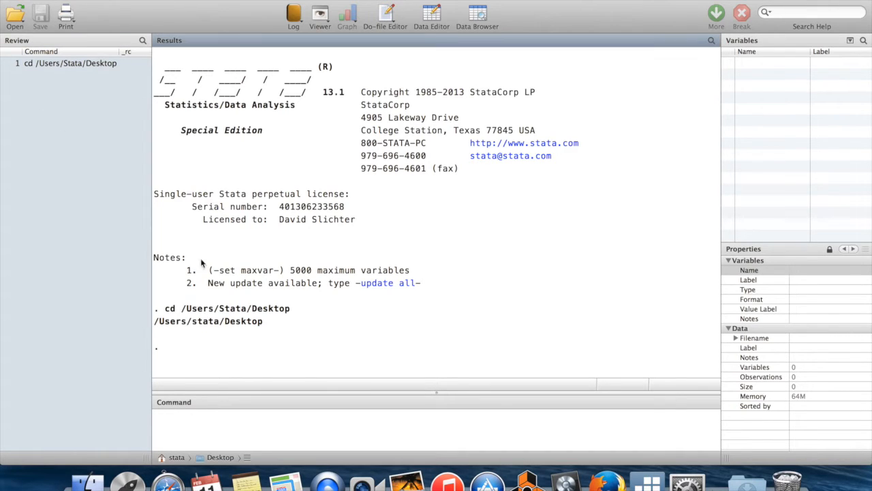
mouse_move(282, 322)
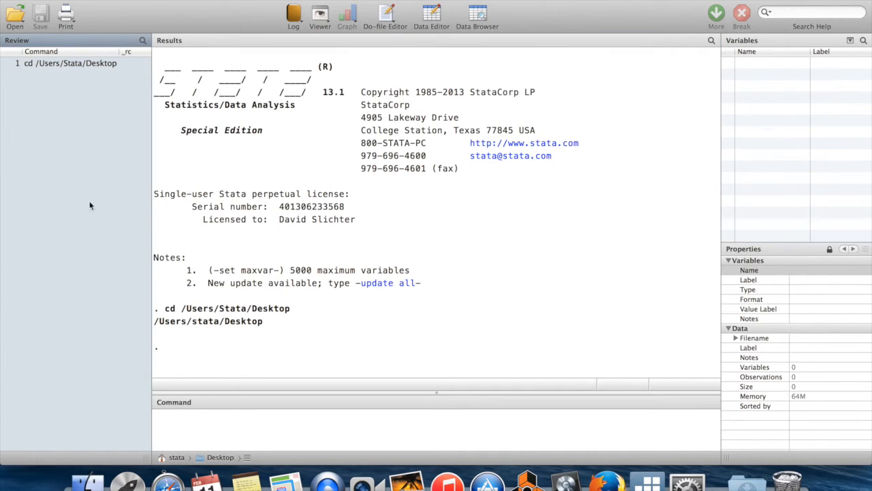
mouse_move(82, 218)
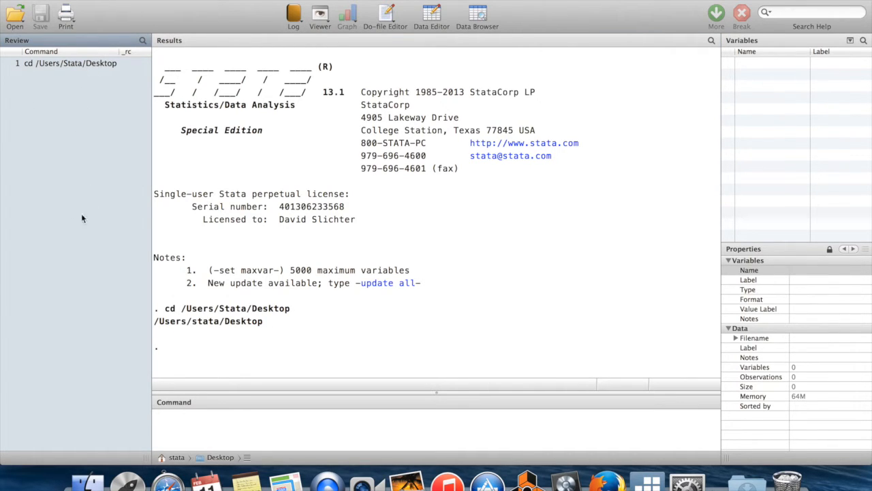
mouse_move(78, 247)
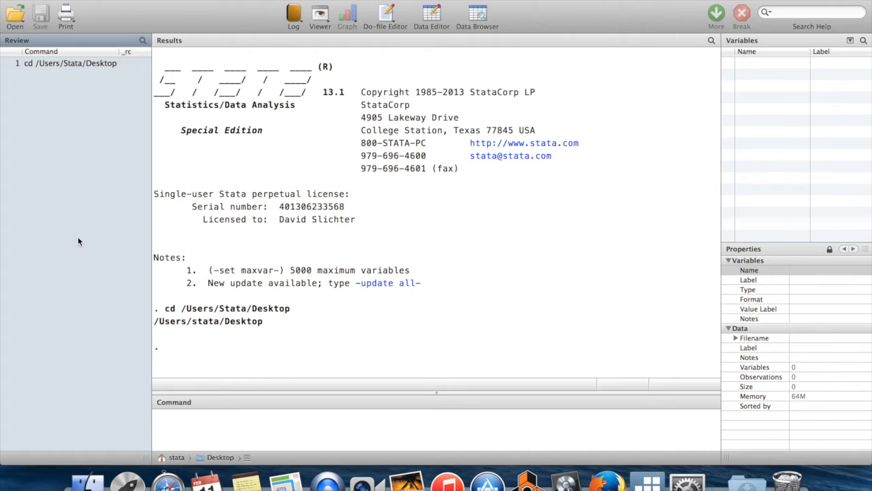
mouse_move(94, 123)
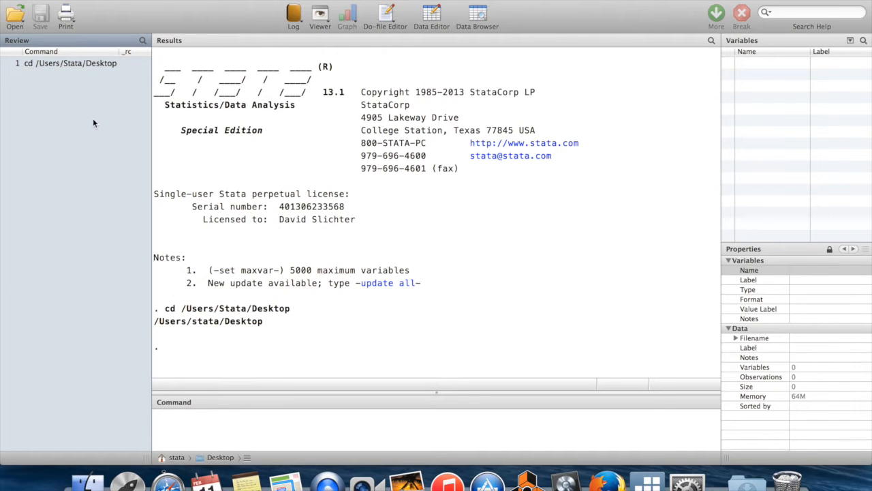
mouse_move(87, 68)
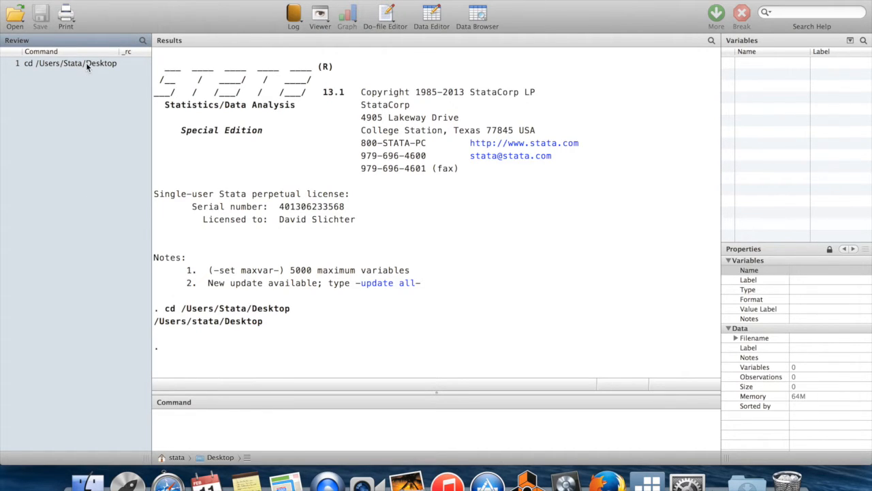
Rerun the cd /Users/Stata/Desktop command recalled from the Review pane
click(68, 62)
text(cd /Users/Stata/Deskt)
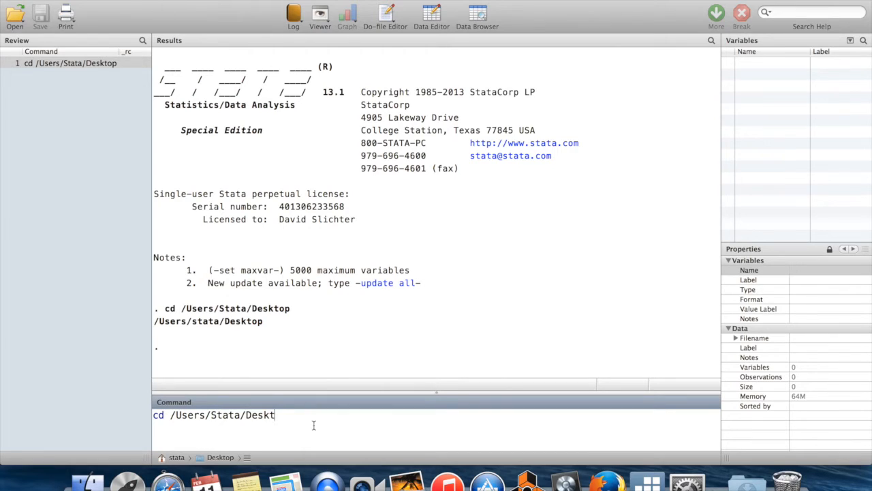
text(op)
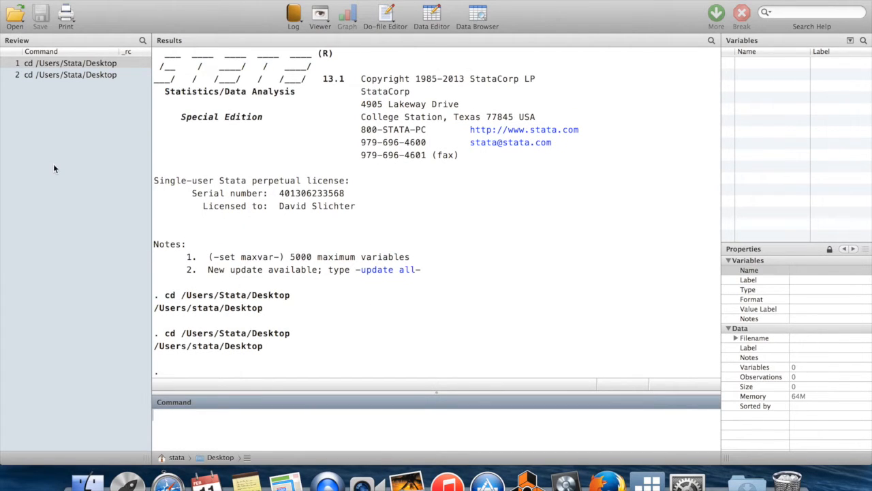
mouse_move(58, 171)
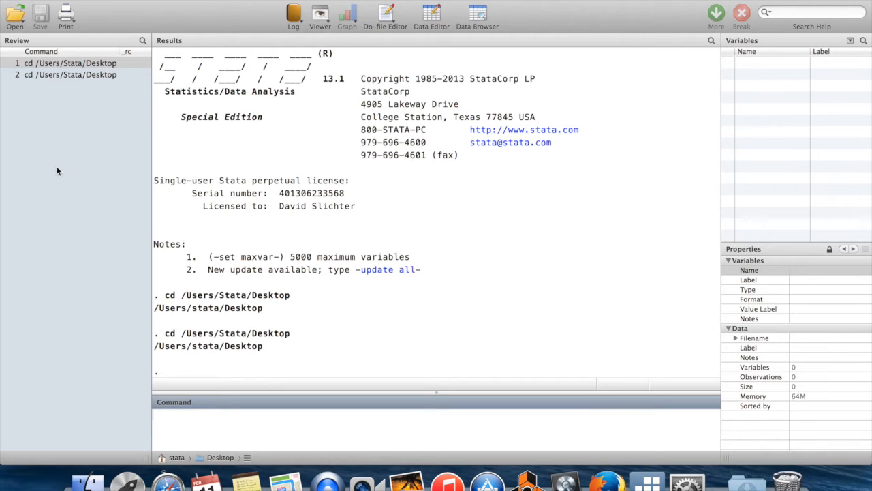
mouse_move(240, 225)
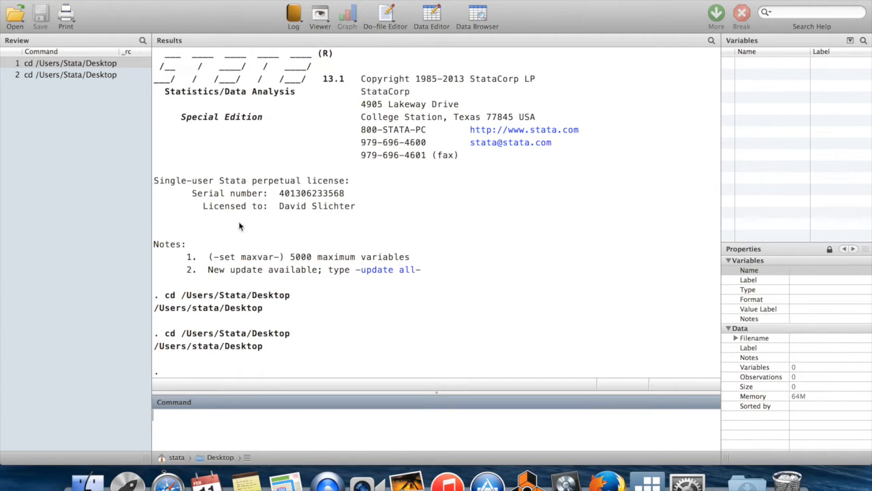
mouse_move(267, 278)
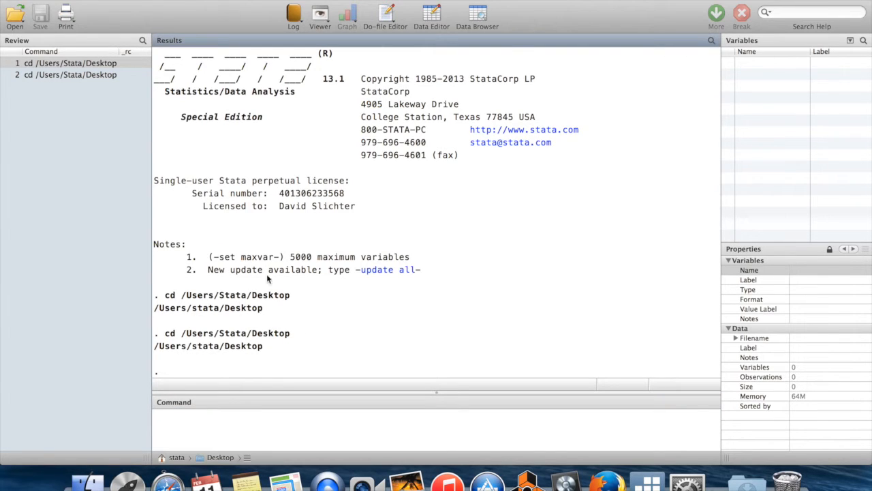
mouse_move(360, 357)
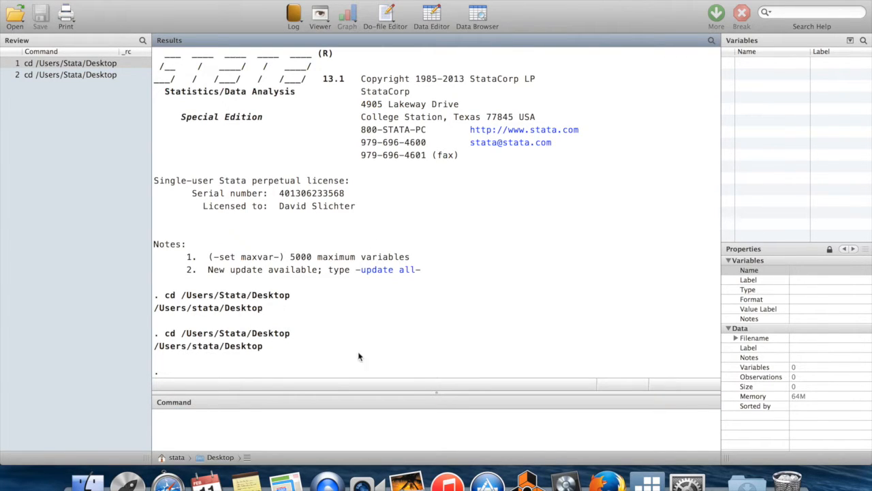
mouse_move(383, 267)
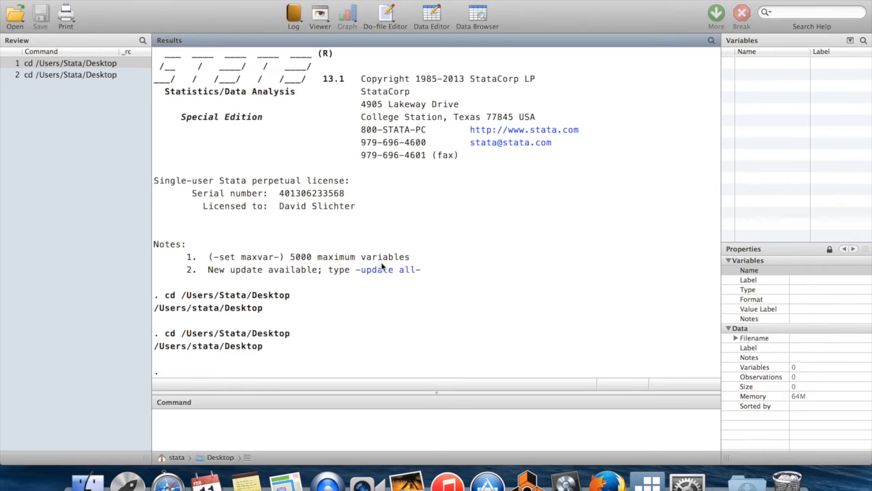
mouse_move(285, 219)
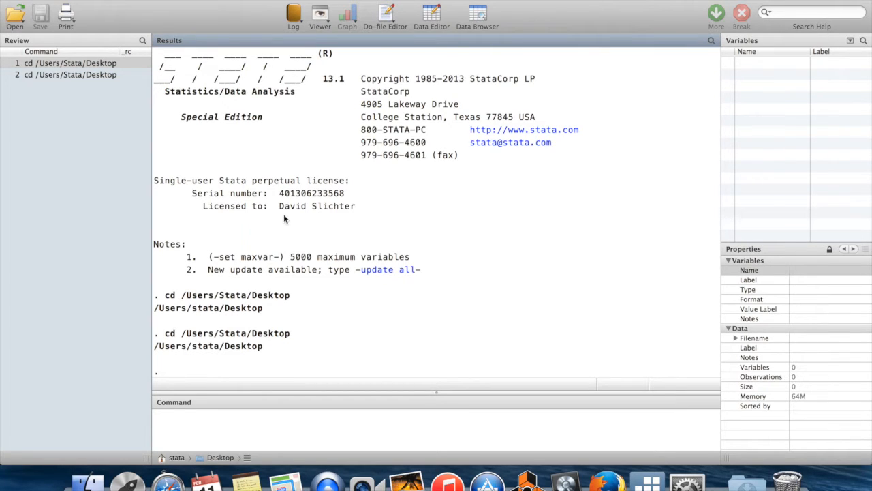
mouse_move(407, 337)
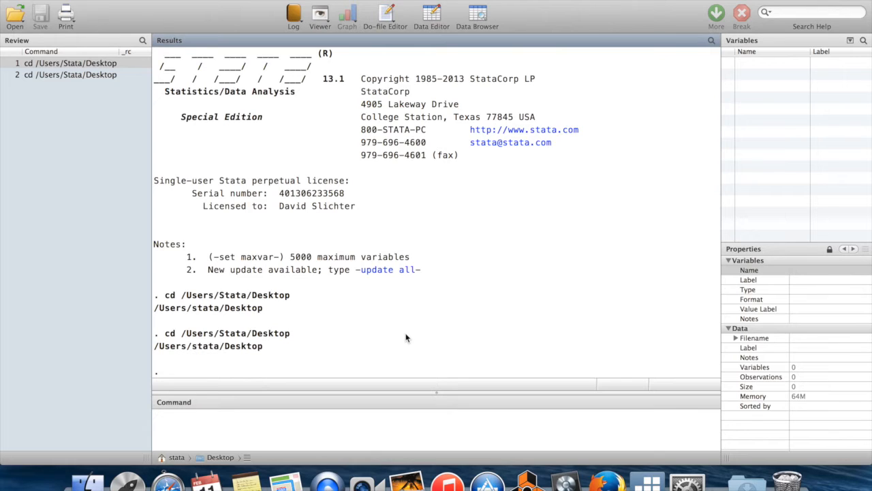
mouse_move(246, 105)
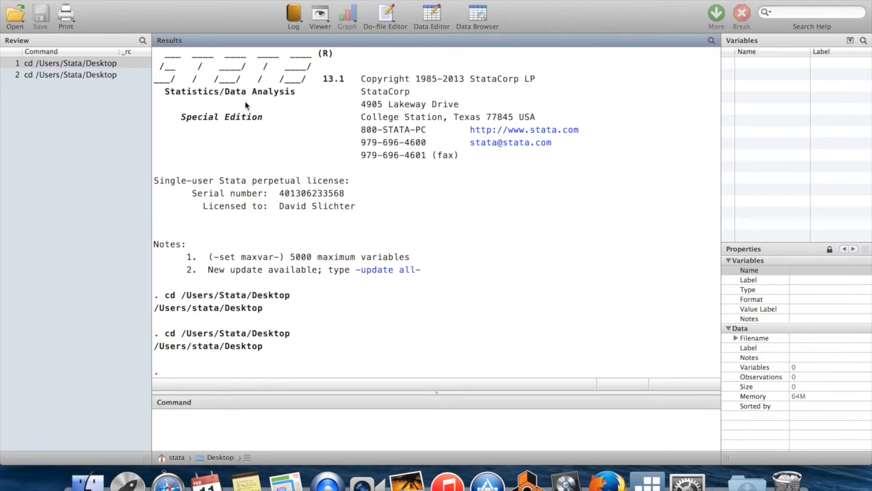
mouse_move(389, 300)
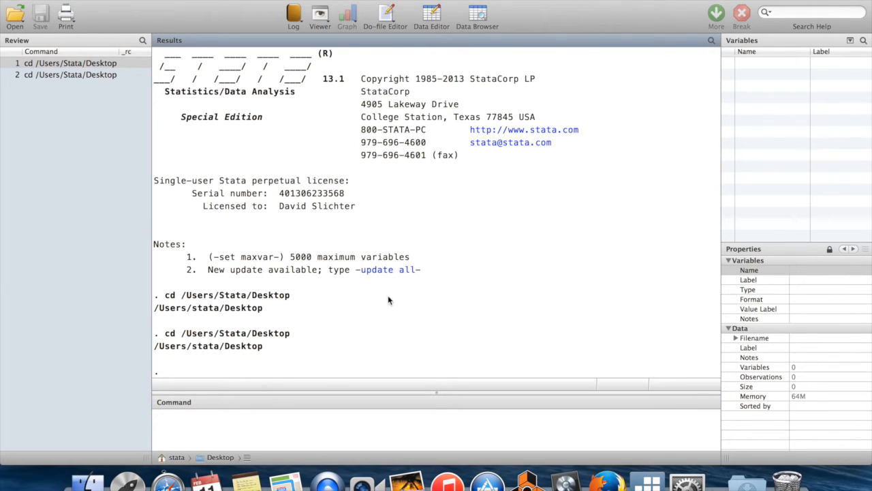
mouse_move(252, 312)
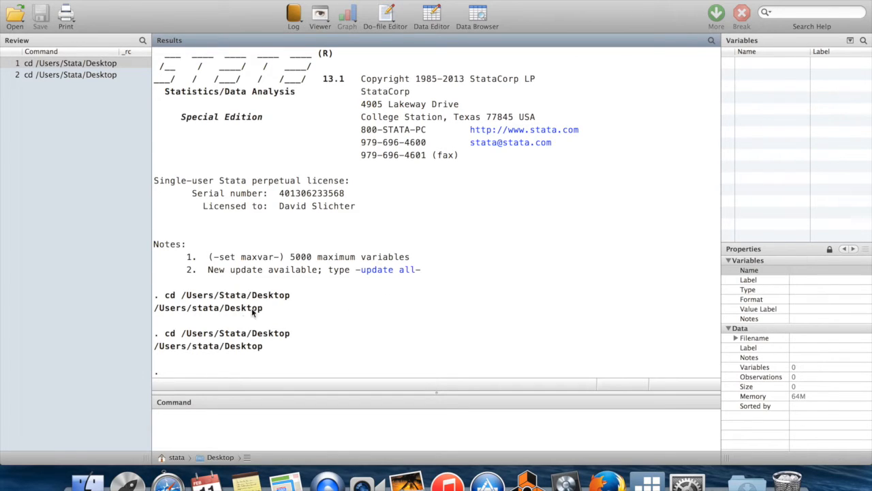
mouse_move(242, 330)
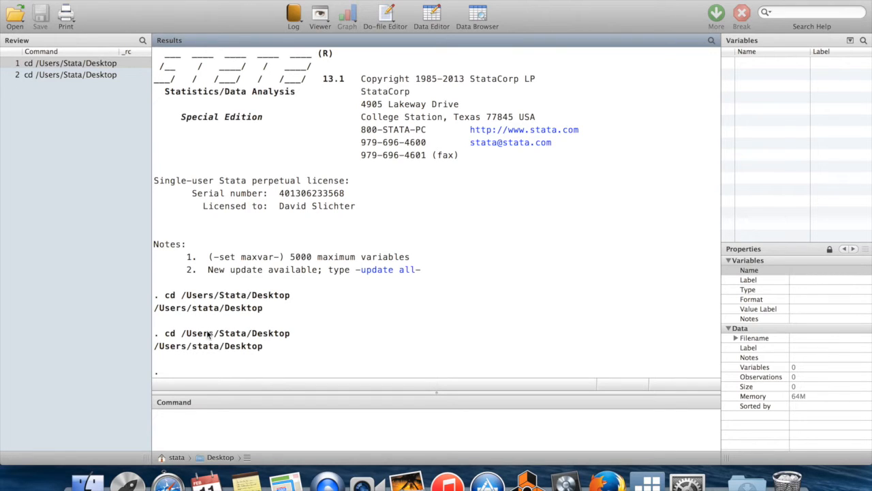
mouse_move(187, 360)
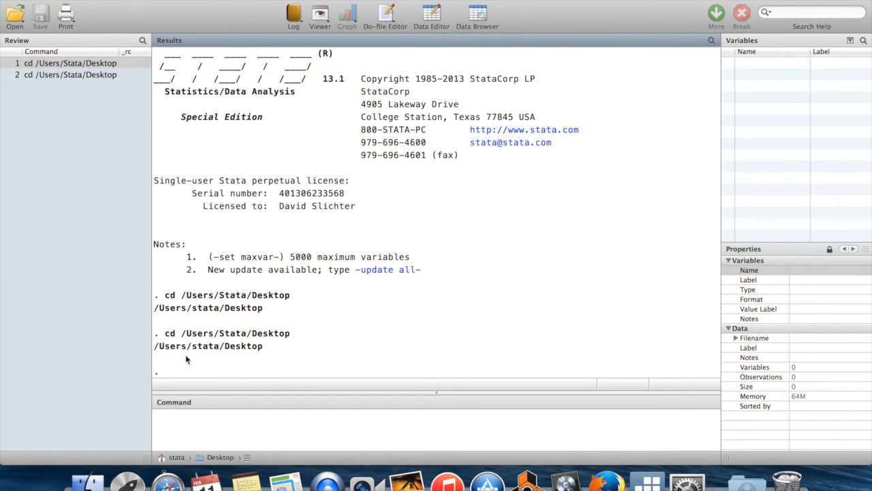
mouse_move(176, 344)
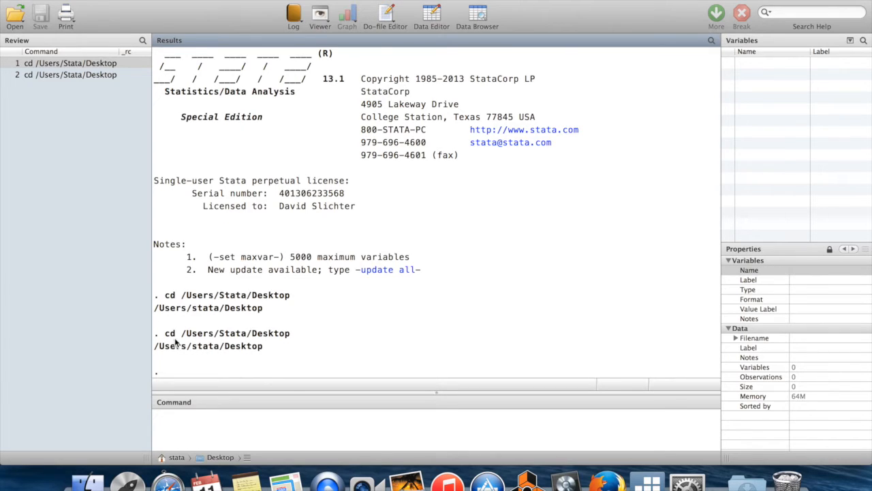
drag(179, 294, 289, 294)
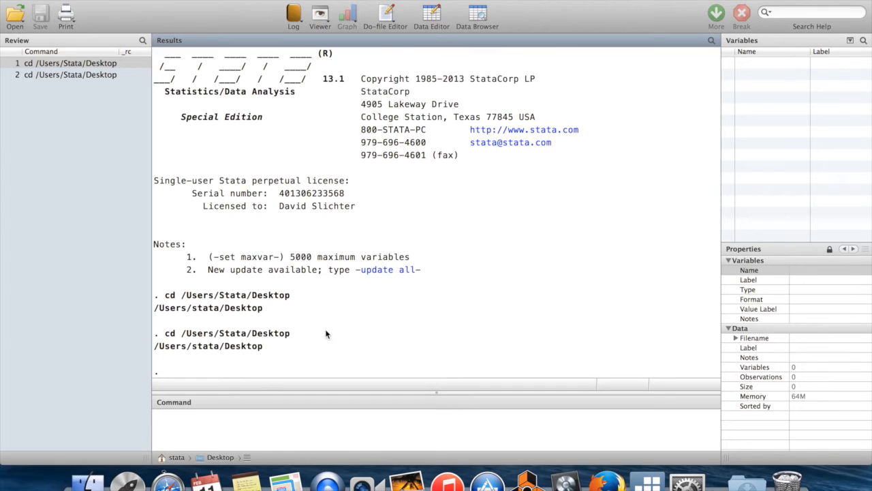
mouse_move(298, 339)
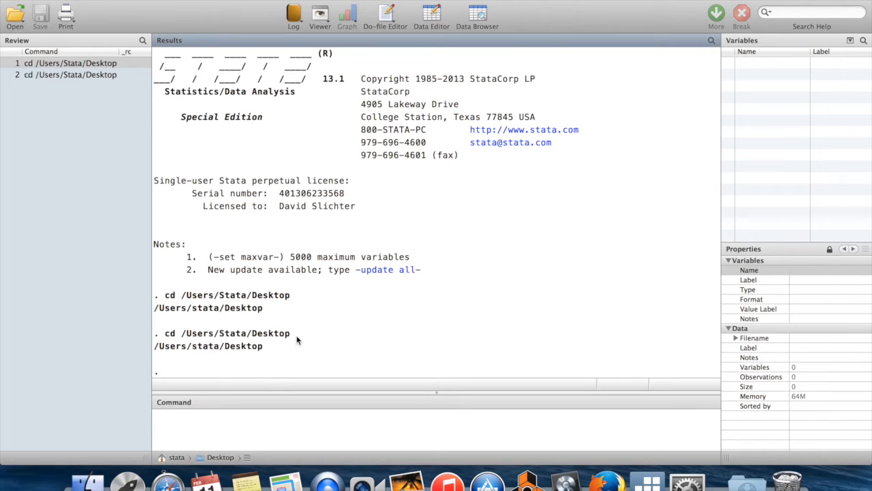
mouse_move(312, 344)
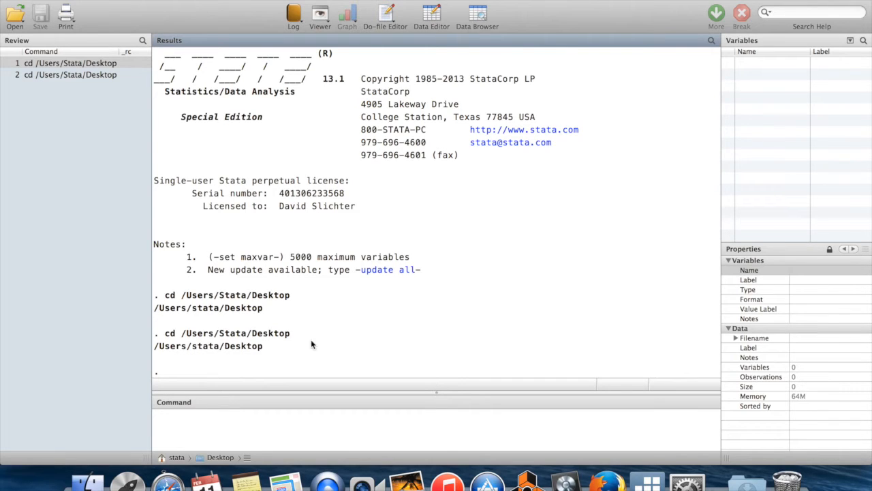
mouse_move(297, 336)
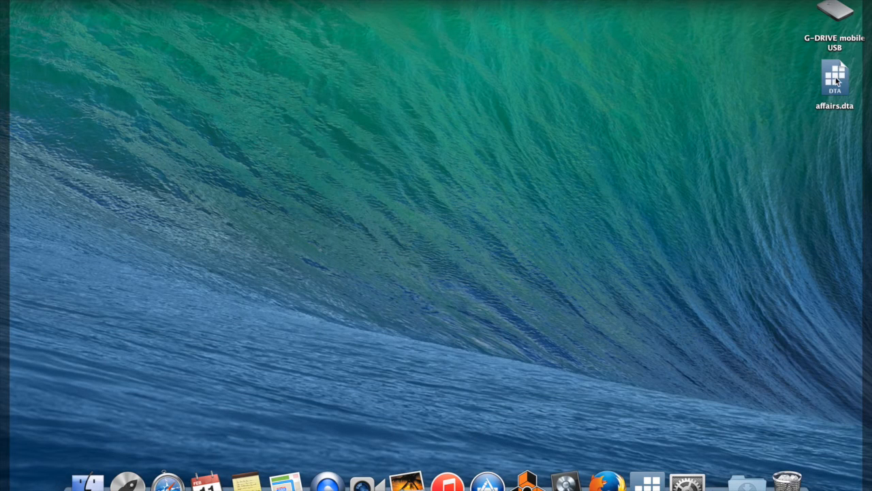
click(833, 78)
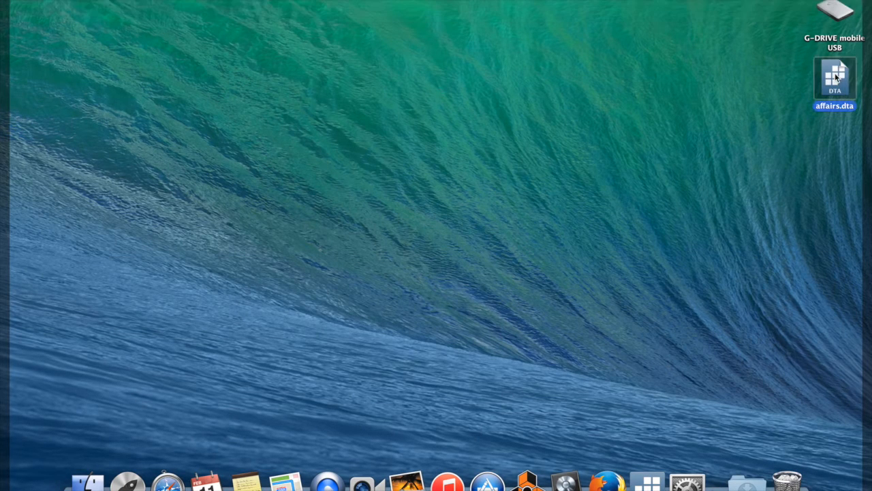
mouse_move(645, 227)
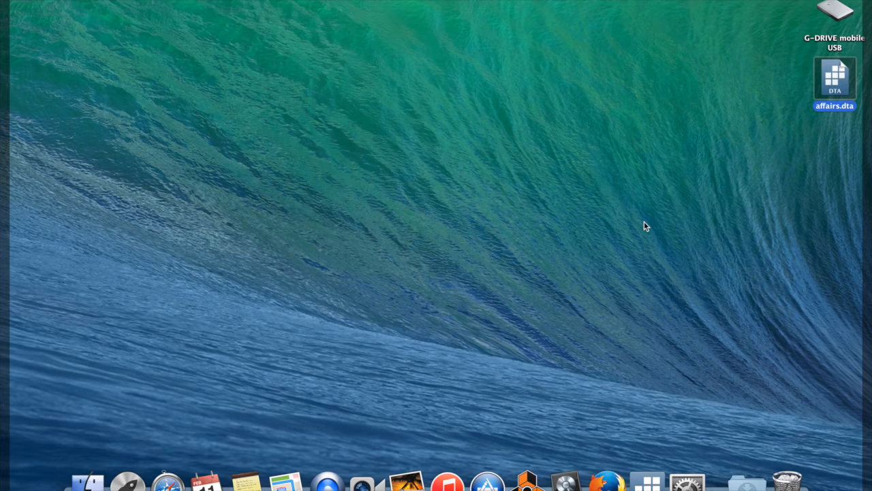
mouse_move(643, 280)
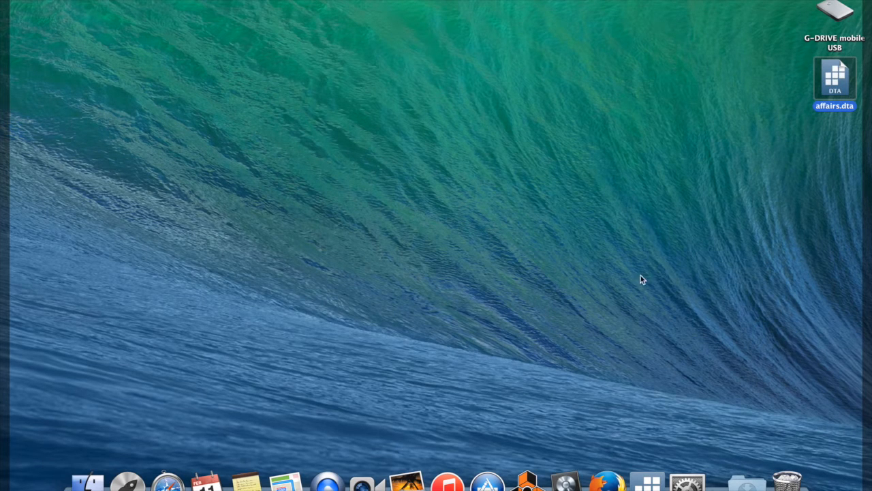
mouse_move(647, 487)
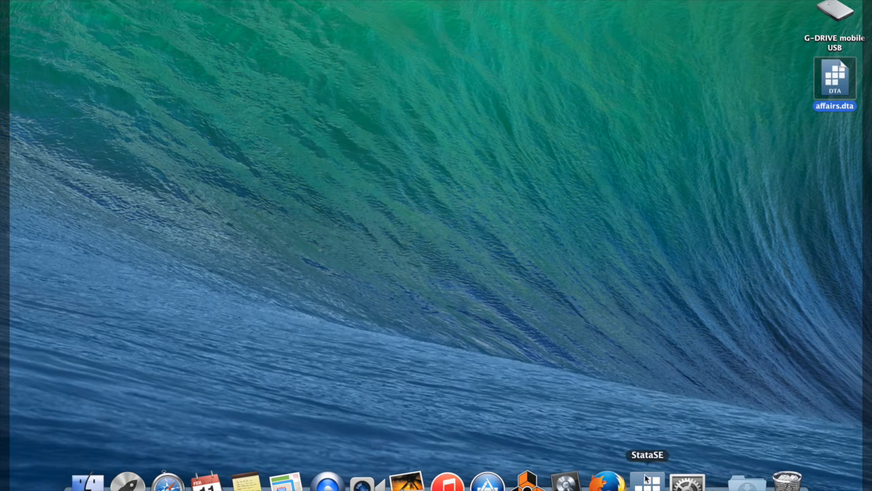
mouse_move(751, 356)
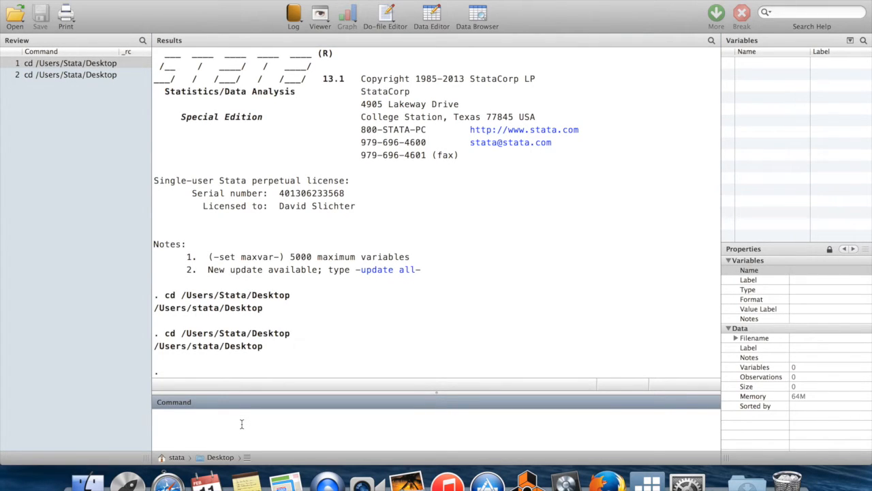
Enter 'use affairs' in the Command window, removing the mistyped insheet text
text(use)
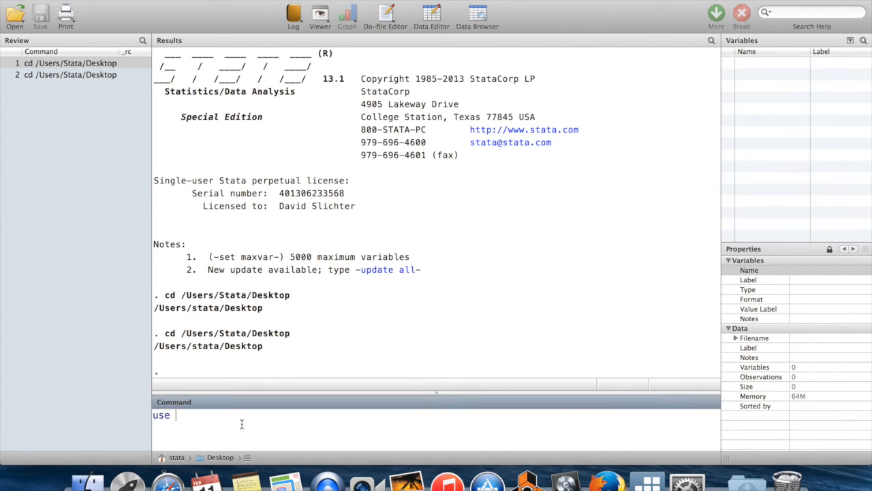
text(affar)
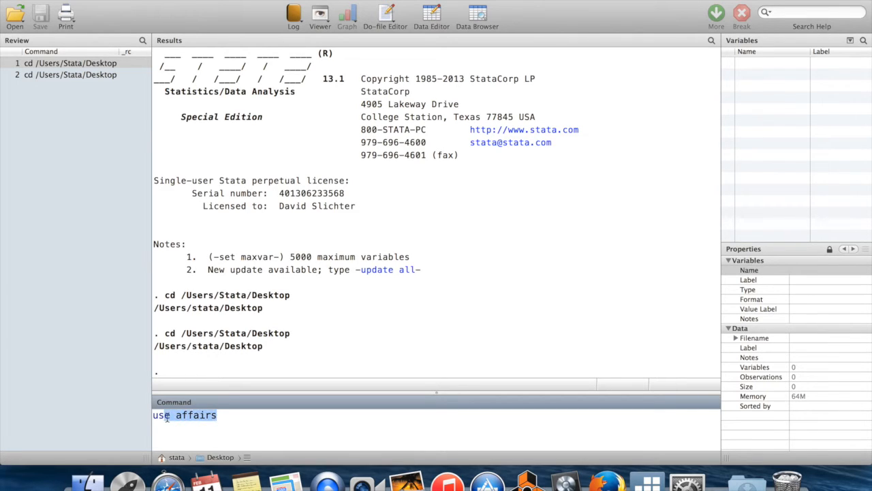
text(insheet)
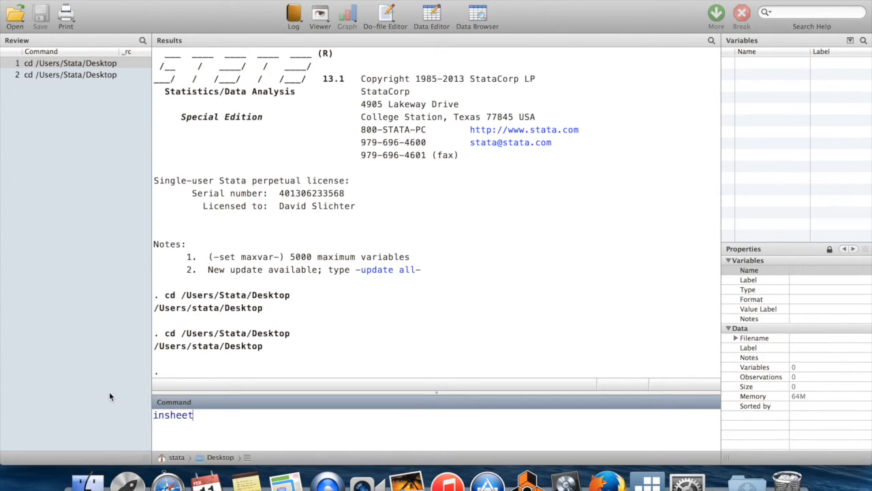
key(Backspace)
text(use a)
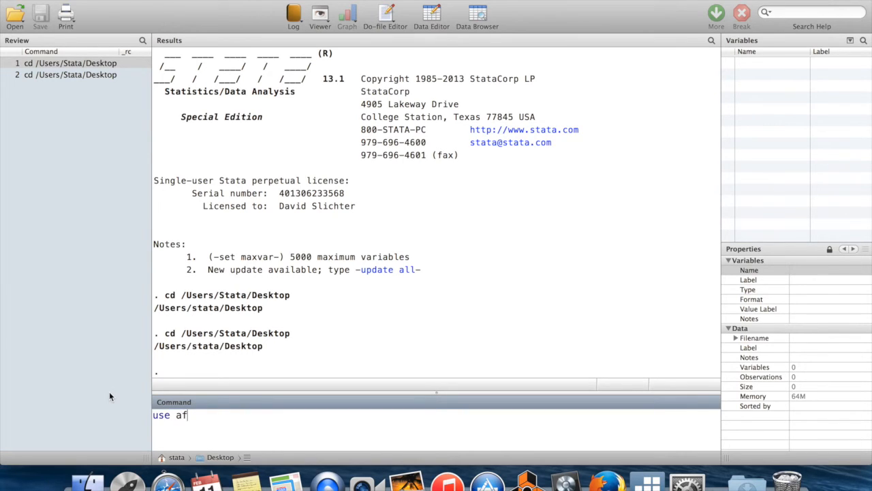
text(fairs)
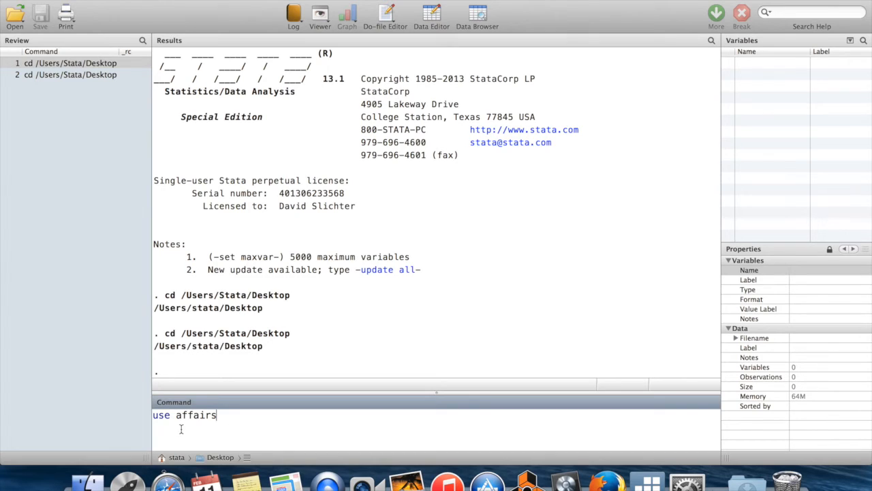
mouse_move(226, 417)
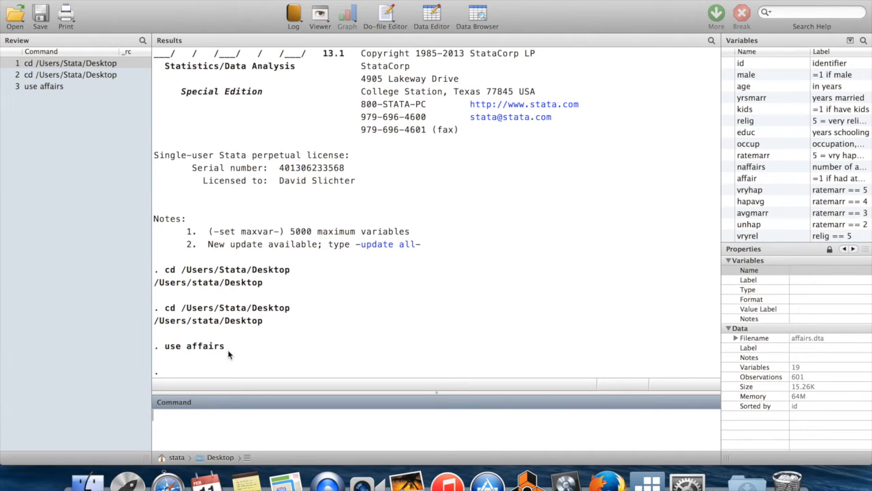
mouse_move(236, 346)
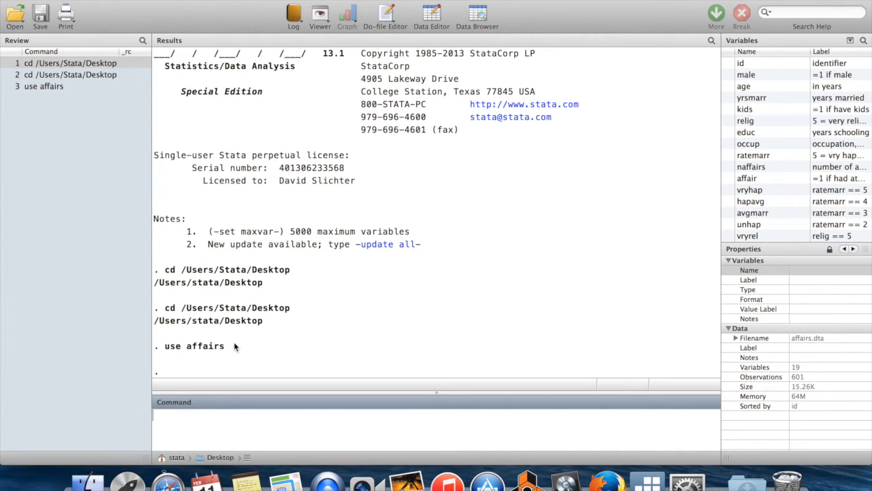
mouse_move(475, 259)
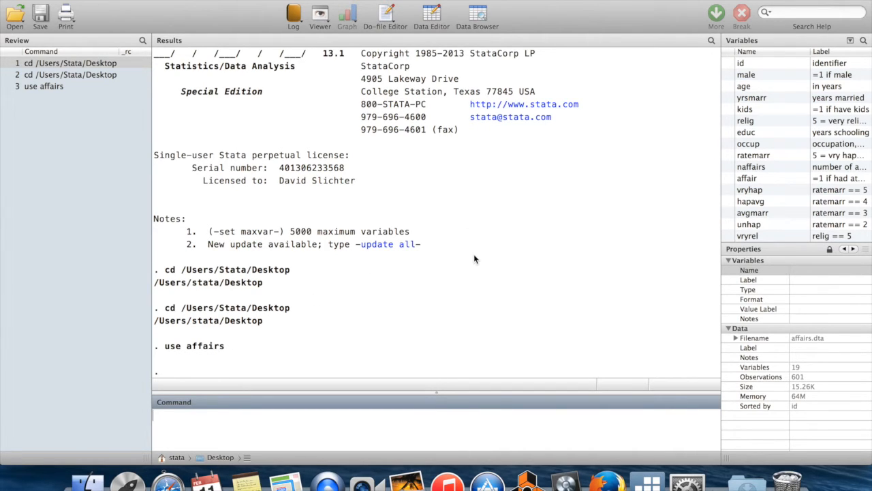
mouse_move(830, 248)
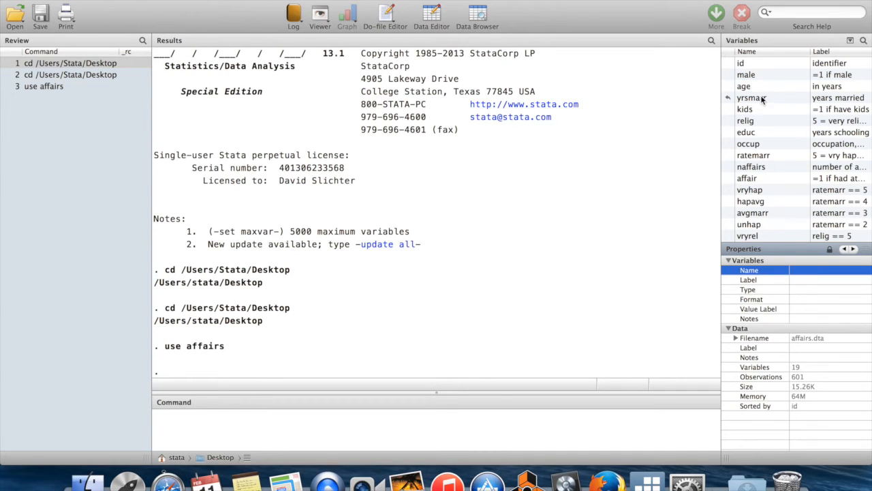
View the yrsmarr variable's properties, then the relig variable's properties
click(751, 97)
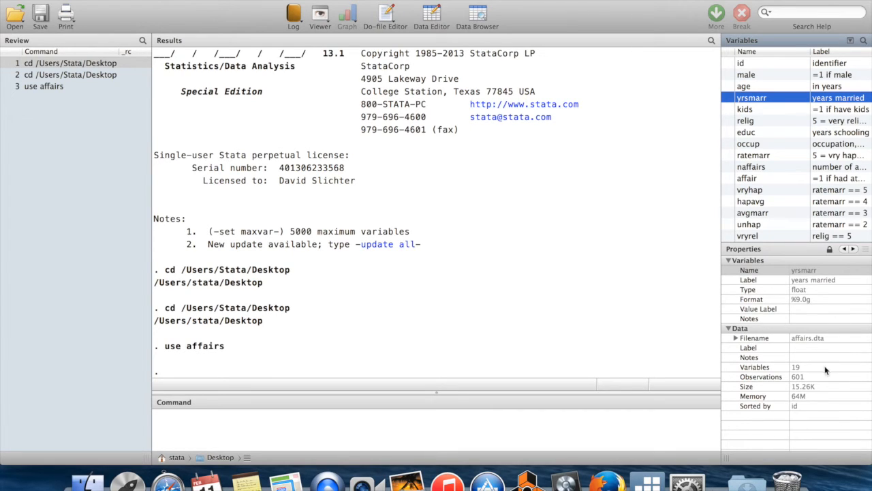
mouse_move(638, 230)
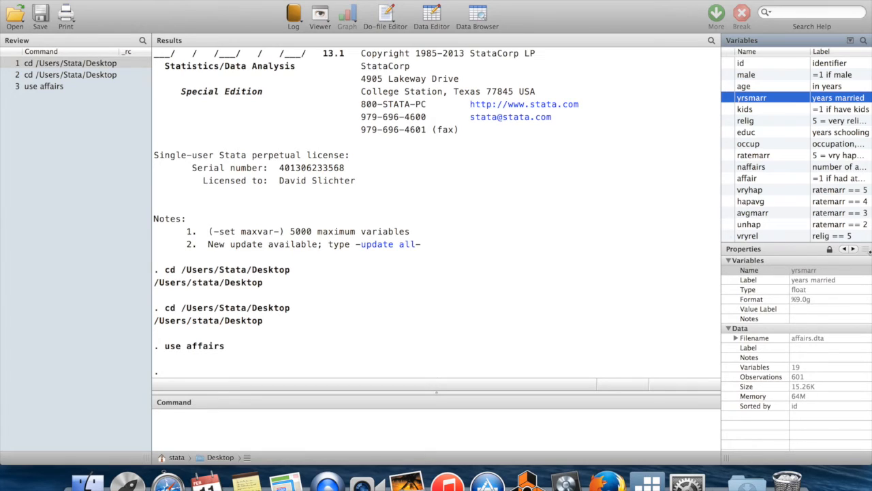
mouse_move(811, 406)
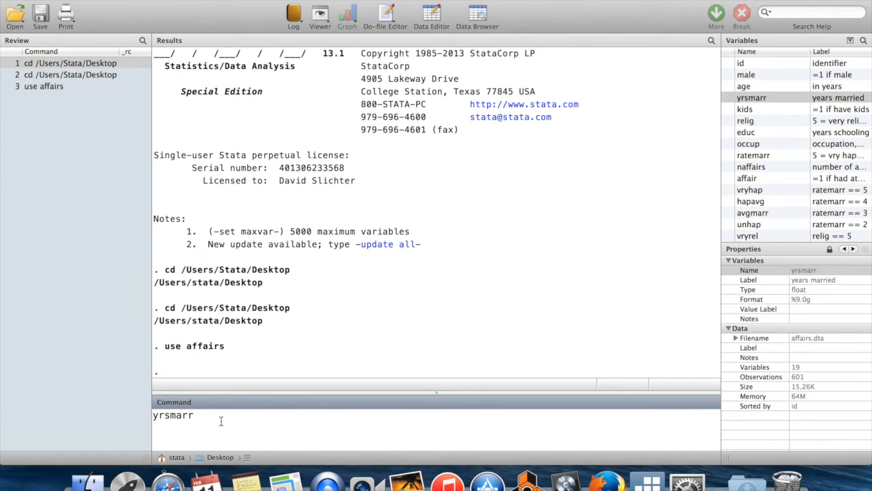
mouse_move(197, 423)
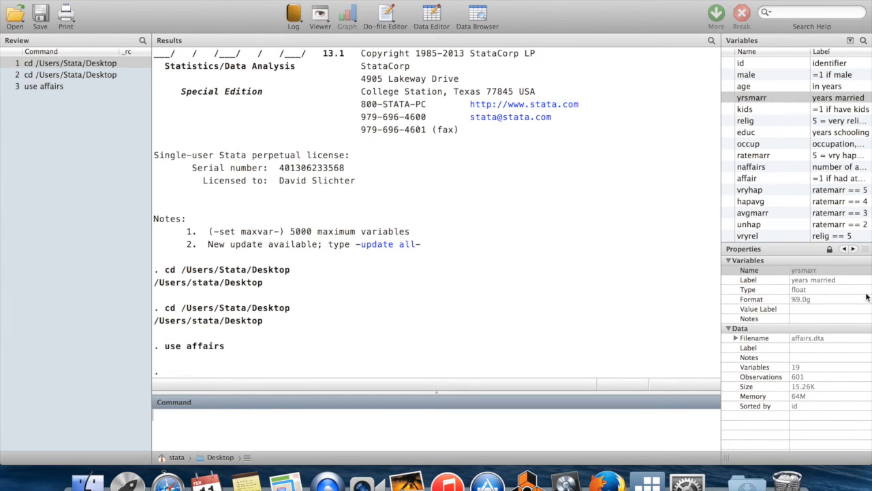
click(745, 119)
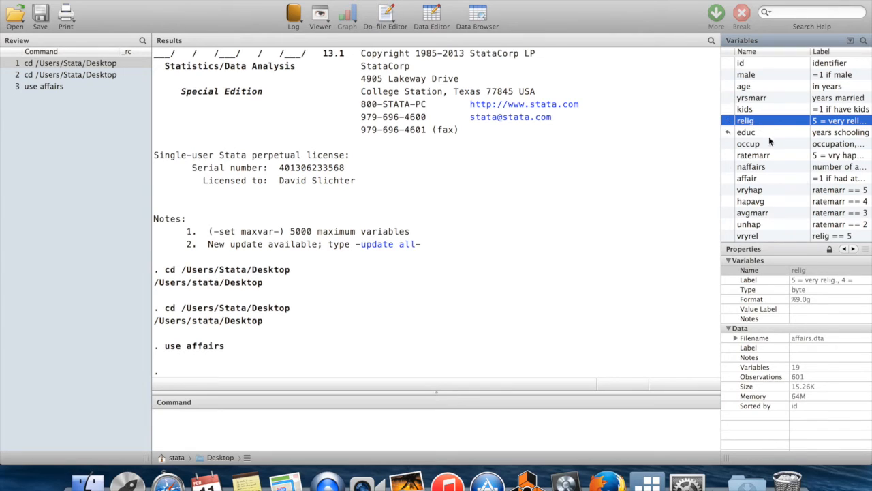
mouse_move(815, 132)
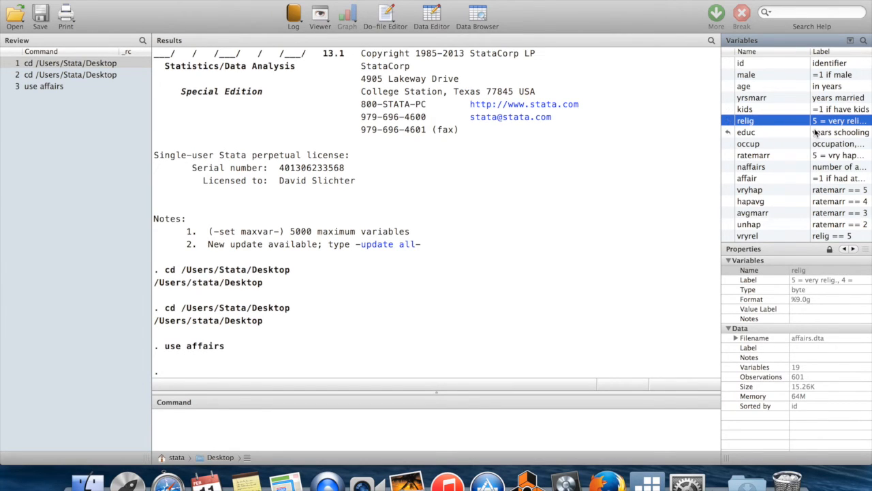
mouse_move(774, 312)
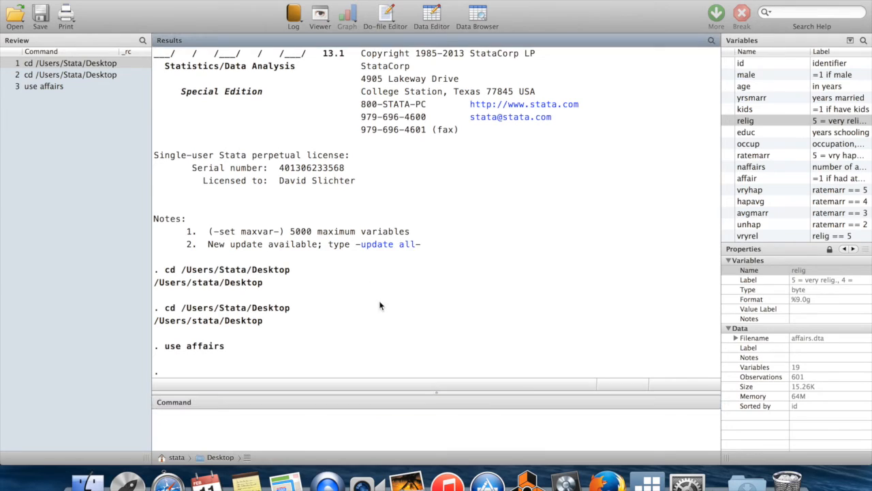
mouse_move(178, 394)
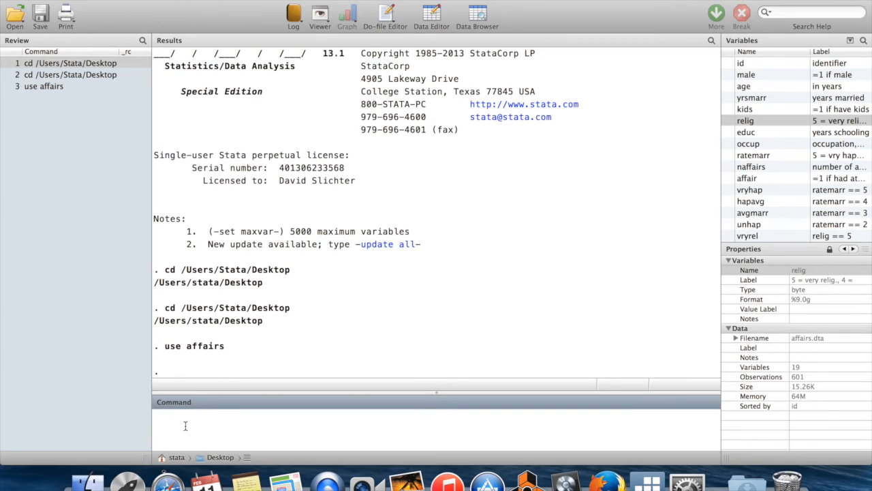
Run summarize on all variables in the affairs data
text(summarize)
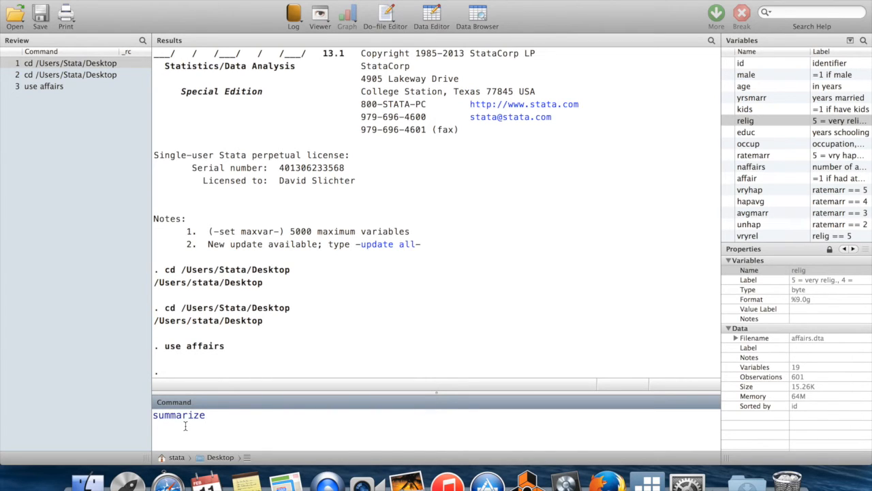
key(Return)
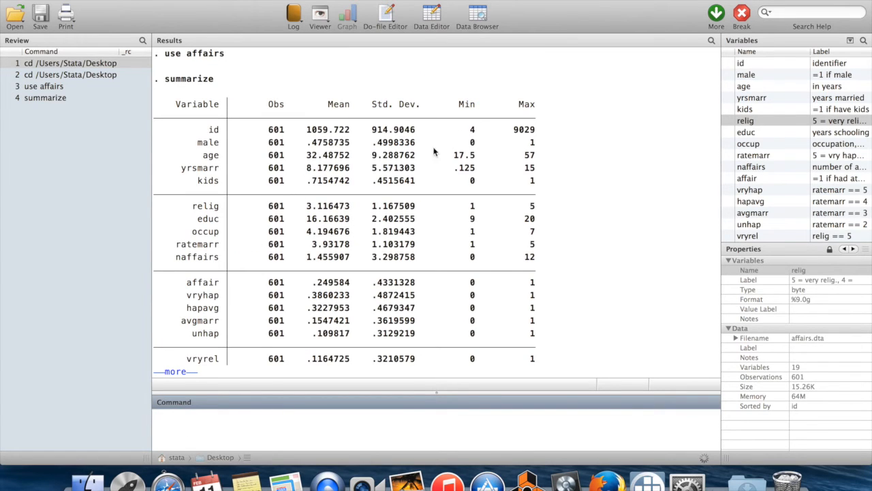
mouse_move(196, 228)
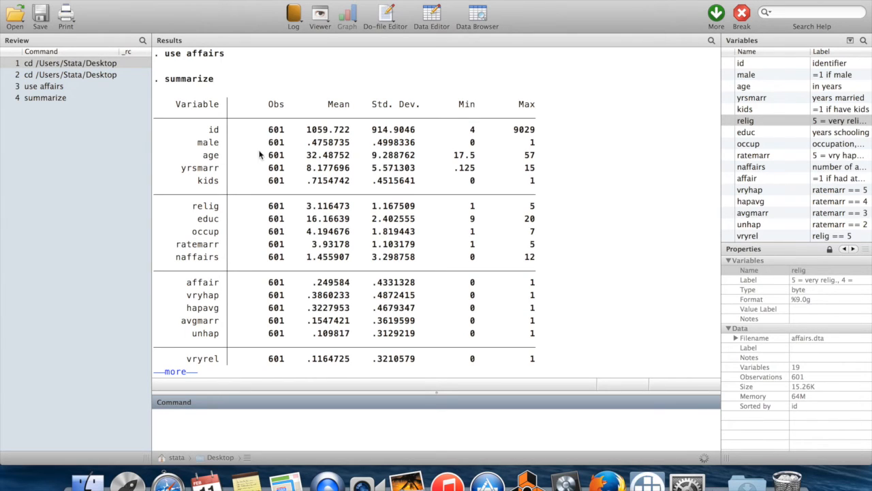
mouse_move(286, 150)
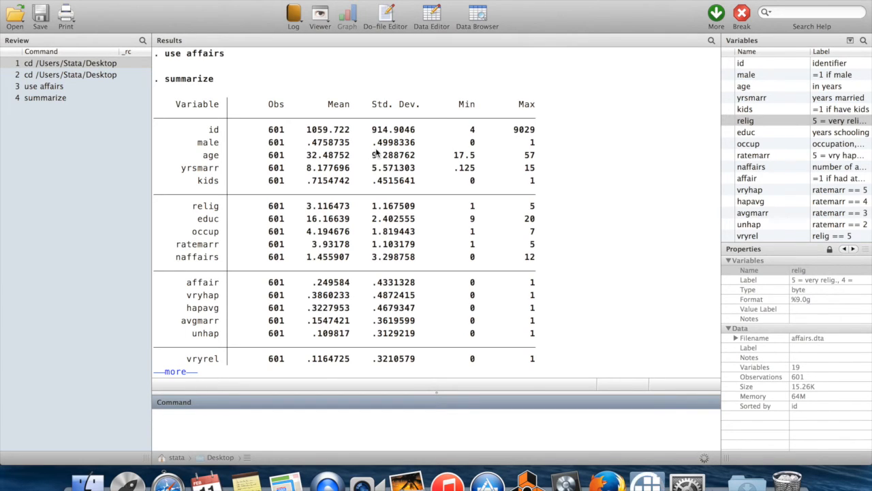
mouse_move(536, 151)
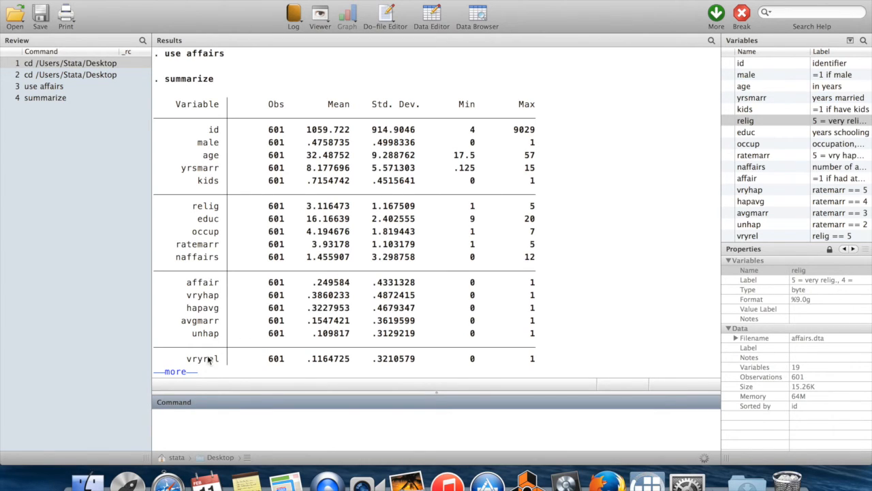
mouse_move(175, 348)
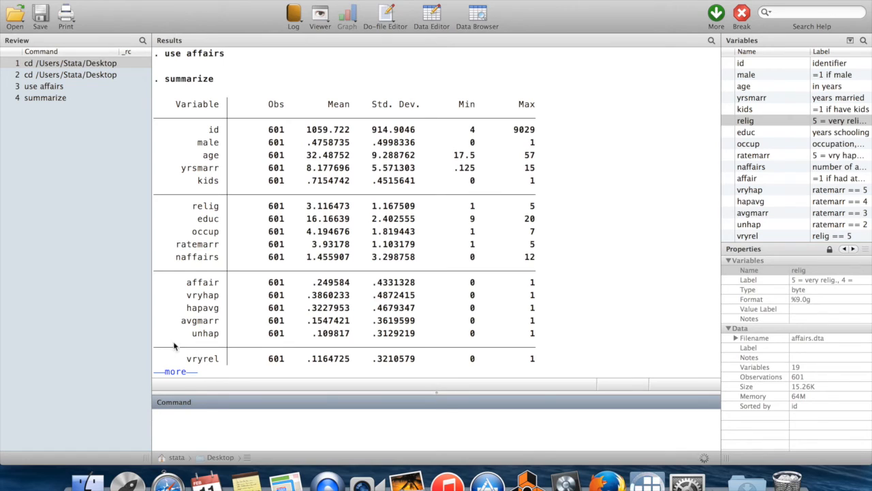
mouse_move(389, 325)
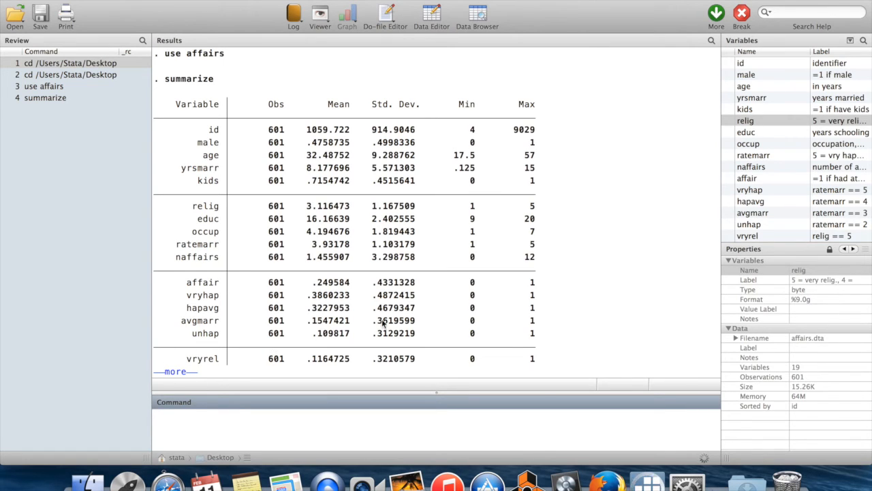
mouse_move(450, 249)
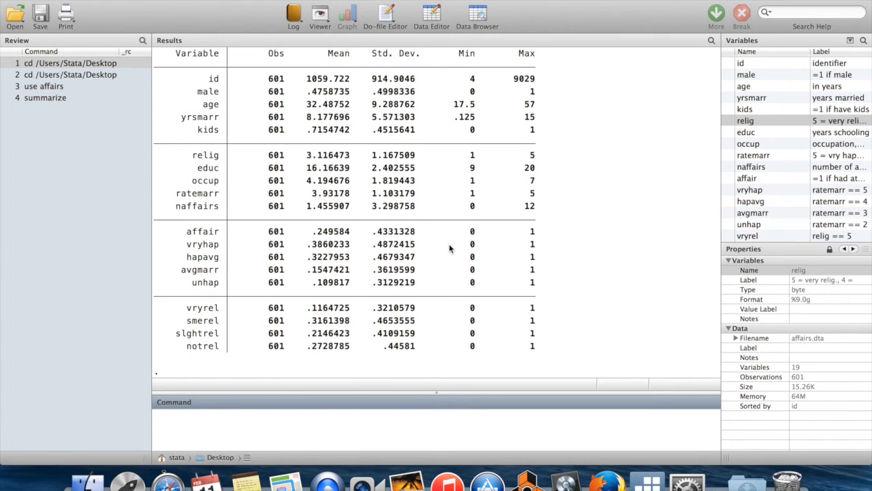
Scroll the summarize output to notrel and enter 'set more off'
scroll(down, 3)
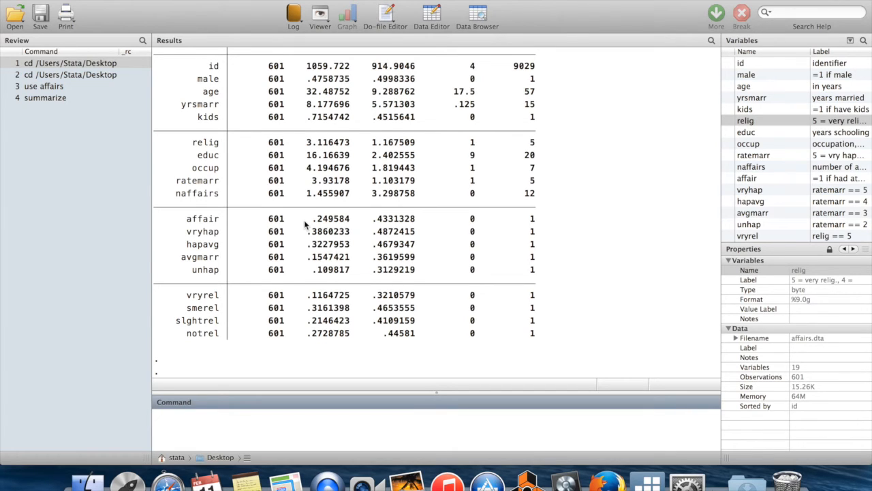
text(set more of)
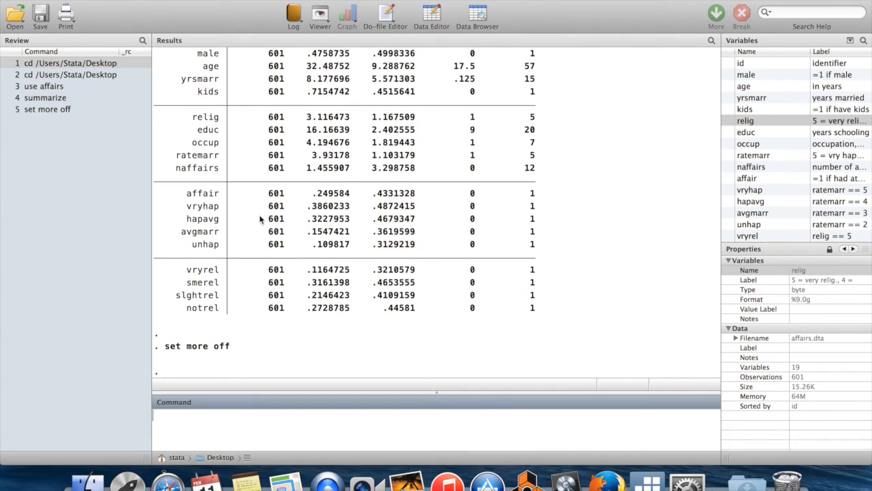
Rerun summarize from the Review pane and scroll through the full table
click(45, 98)
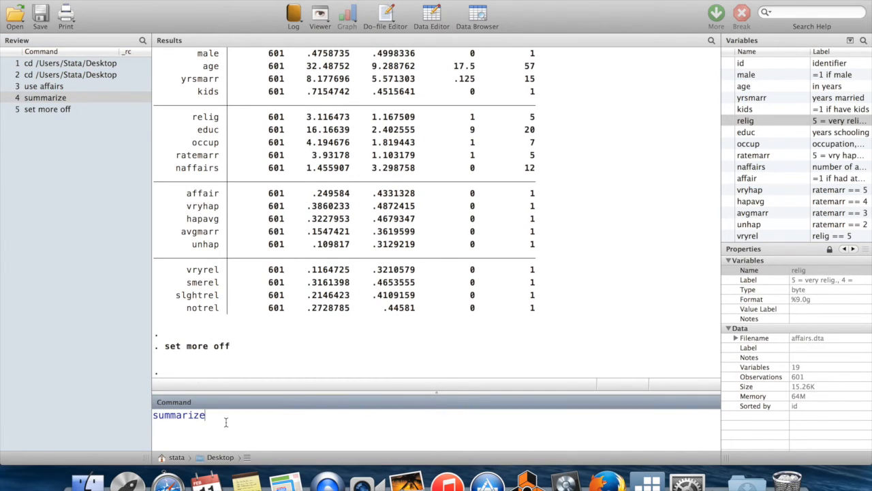
key(Return)
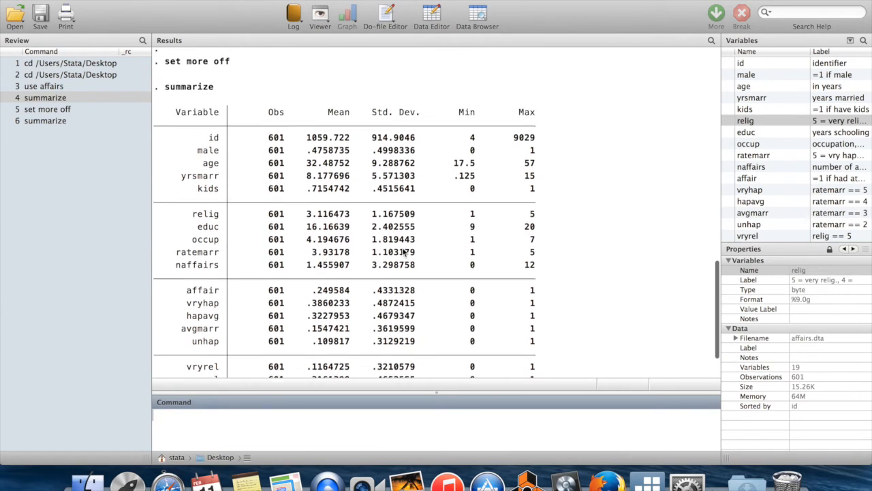
scroll(down, 3)
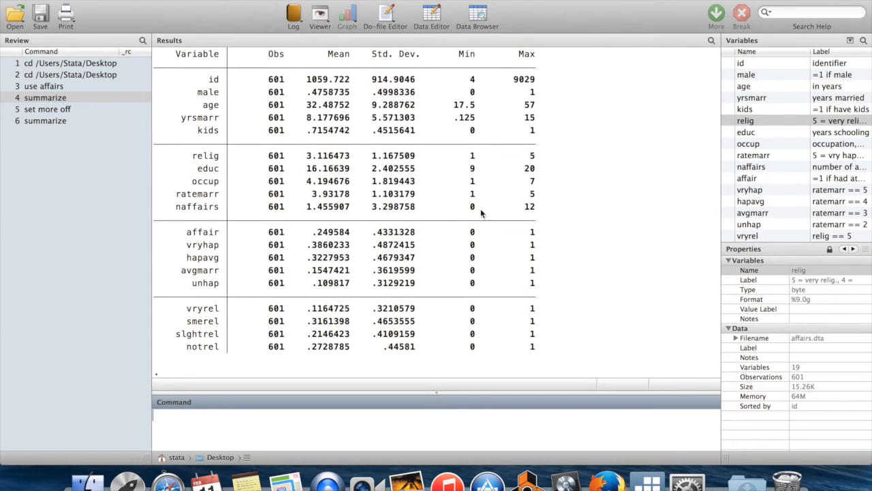
mouse_move(590, 240)
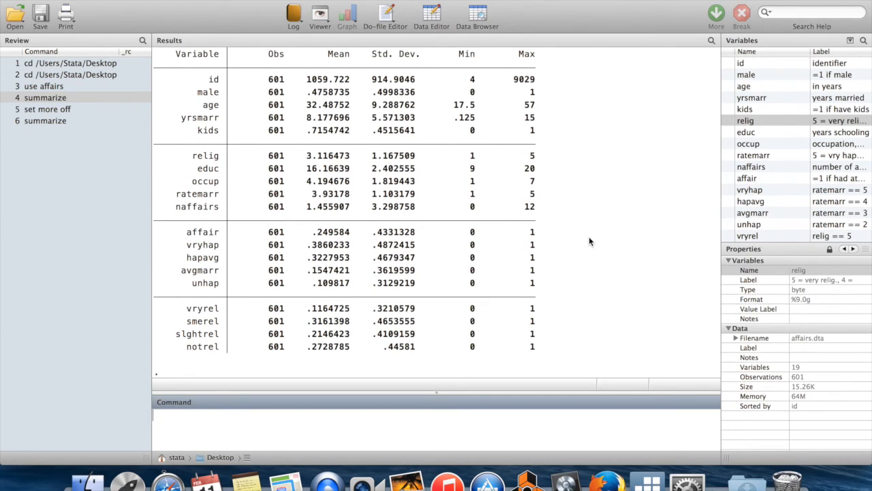
mouse_move(428, 151)
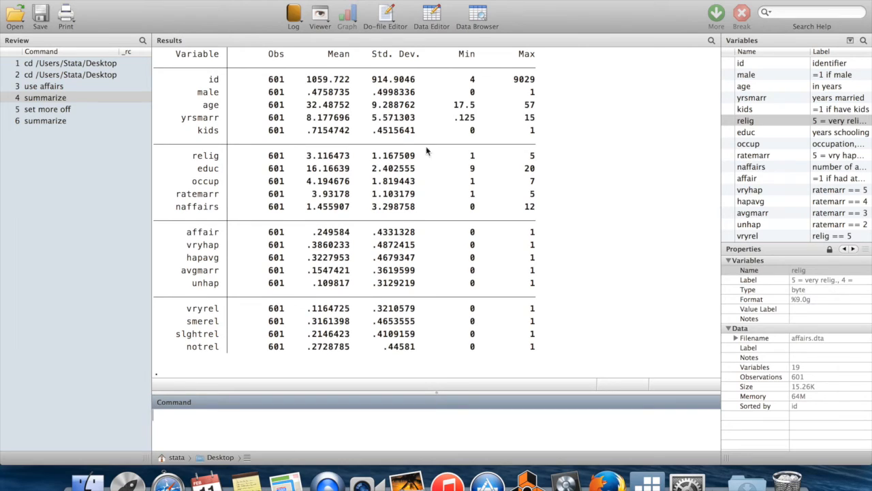
mouse_move(225, 406)
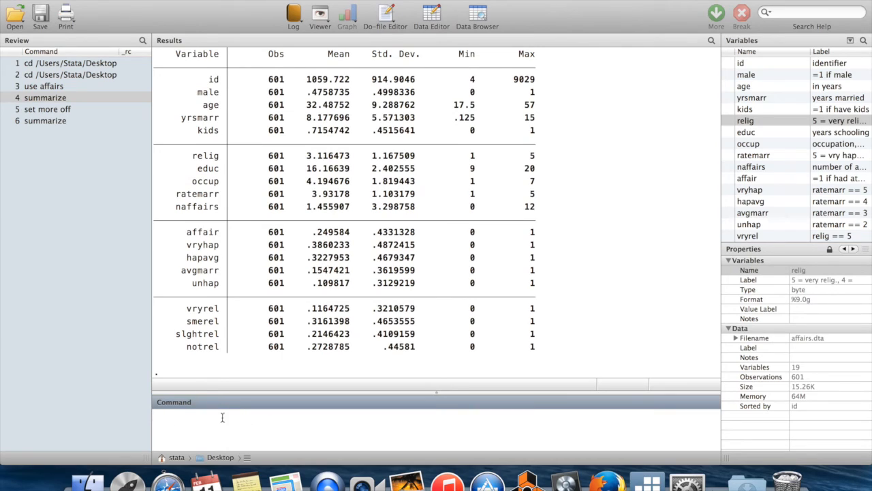
mouse_move(218, 417)
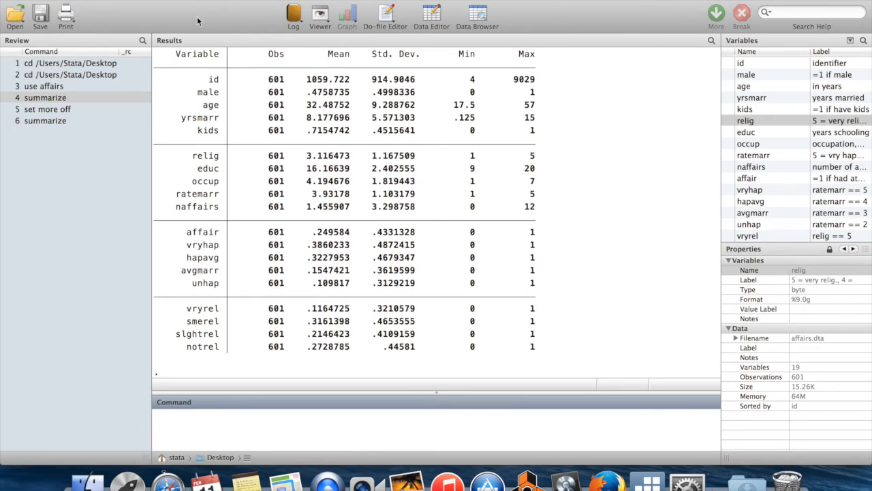
mouse_move(237, 121)
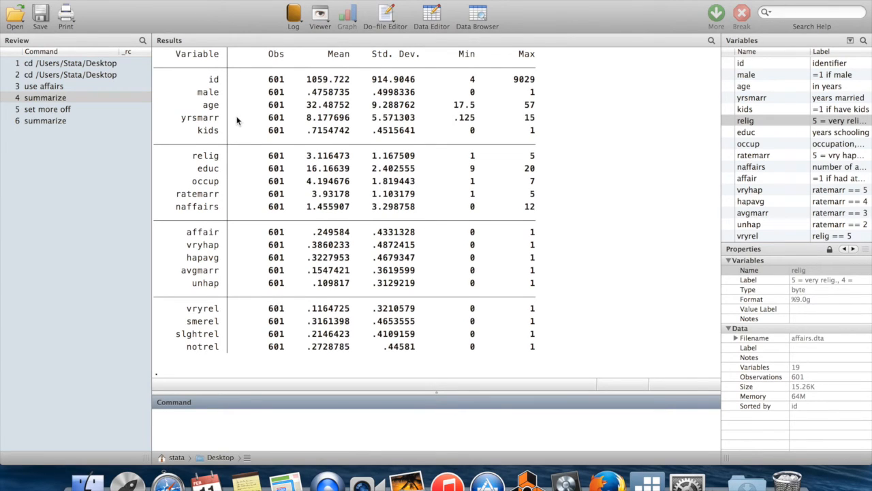
click(234, 430)
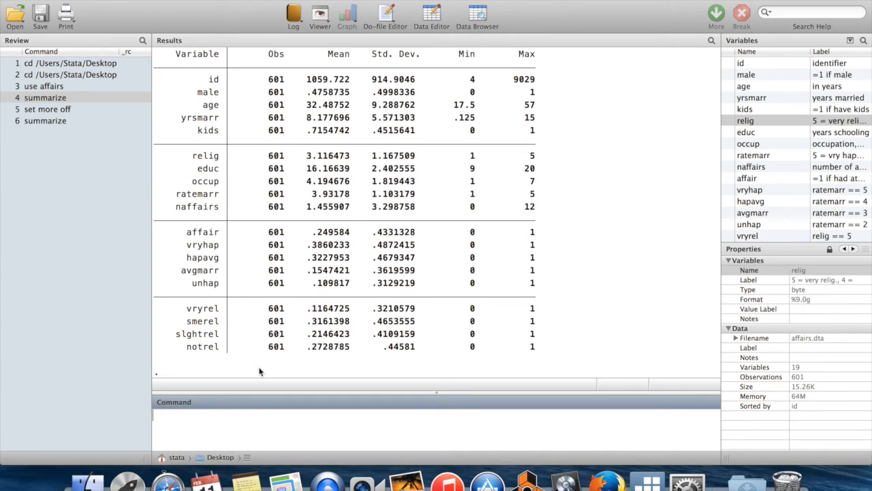
mouse_move(228, 457)
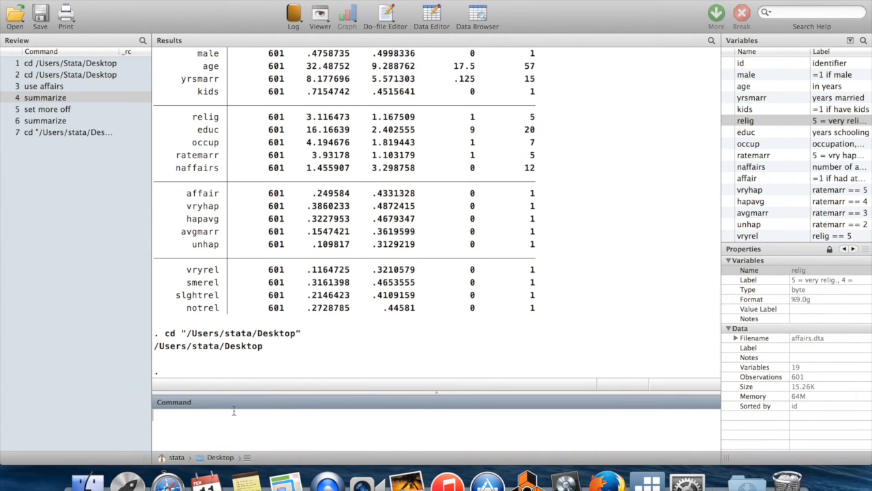
mouse_move(229, 441)
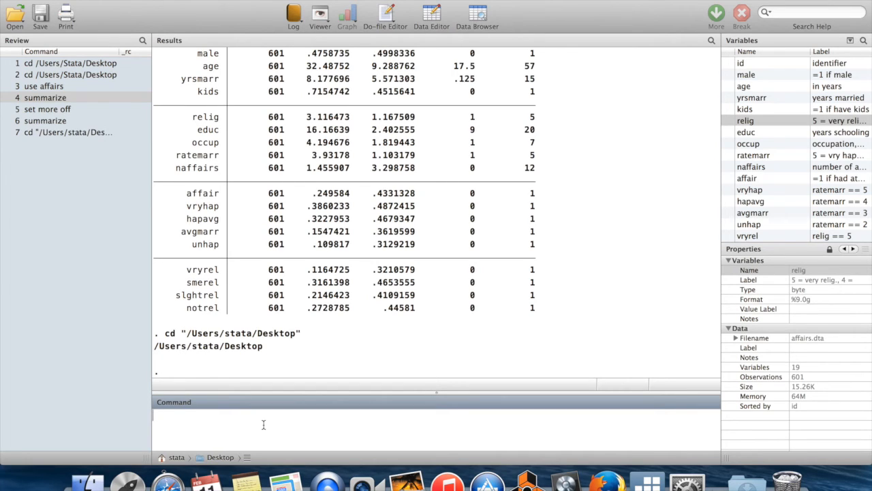
mouse_move(765, 160)
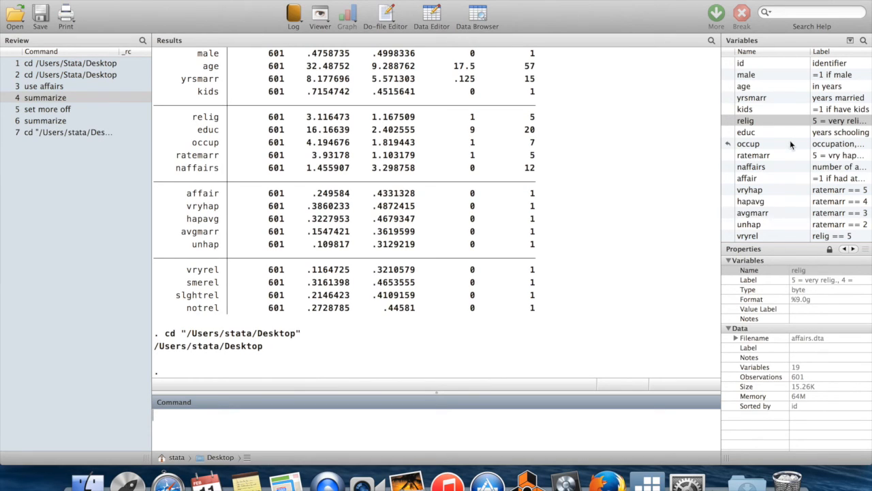
mouse_move(673, 206)
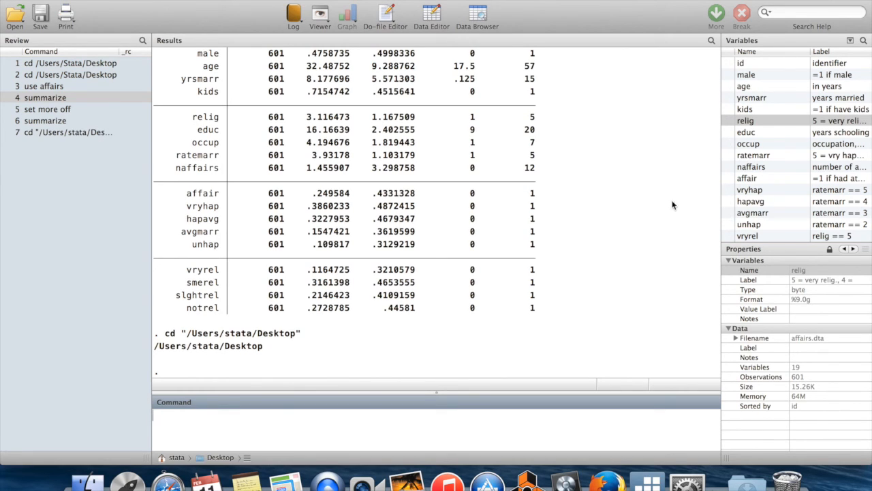
mouse_move(652, 207)
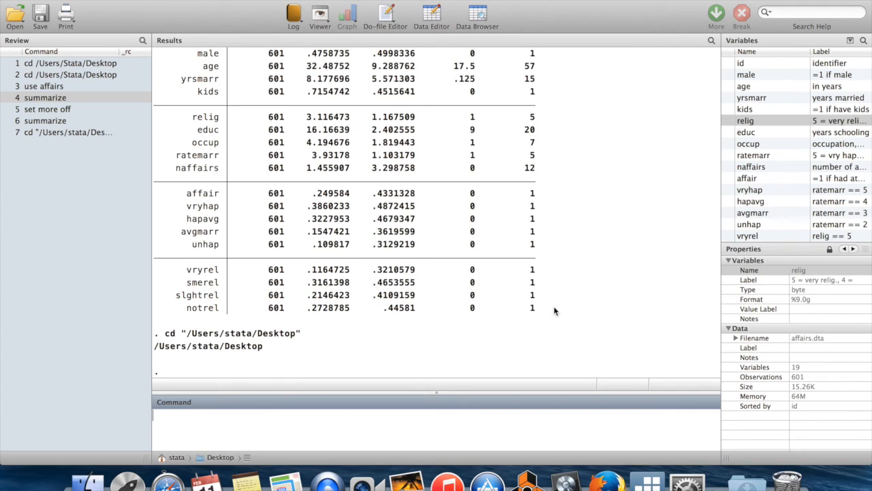
mouse_move(487, 345)
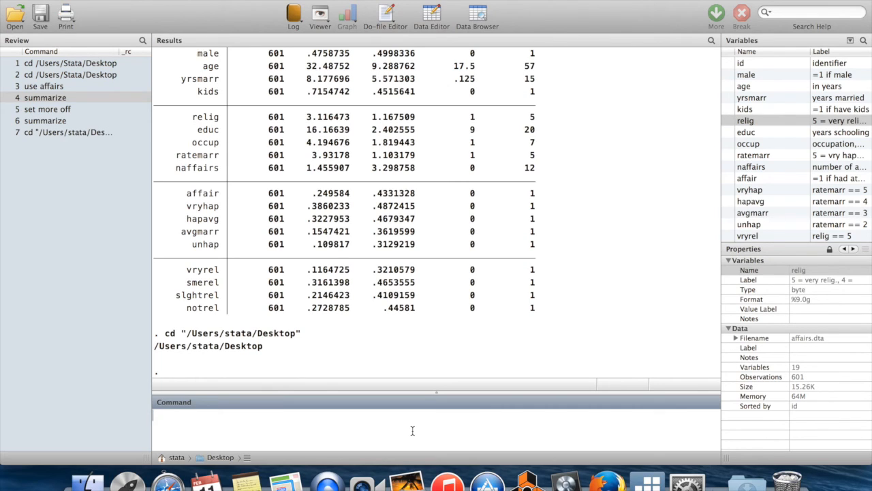
Save the affairs data to the Desktop as affairs2.dta
text(save)
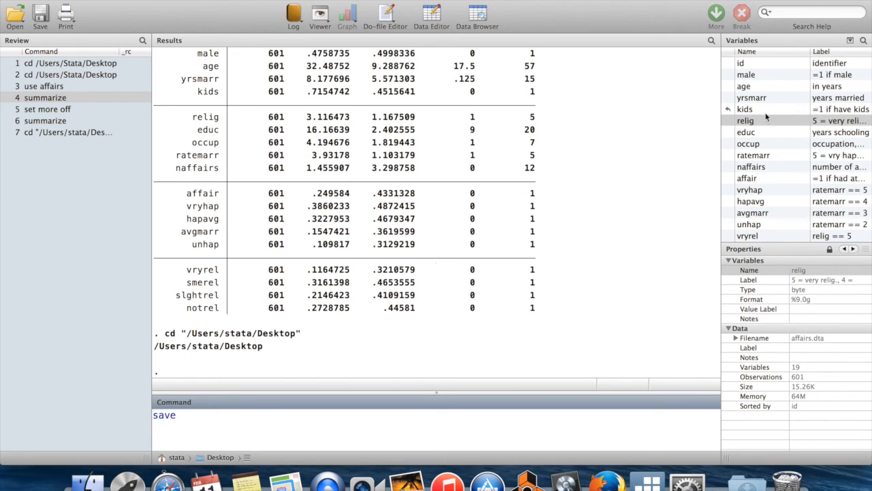
text(affairs2)
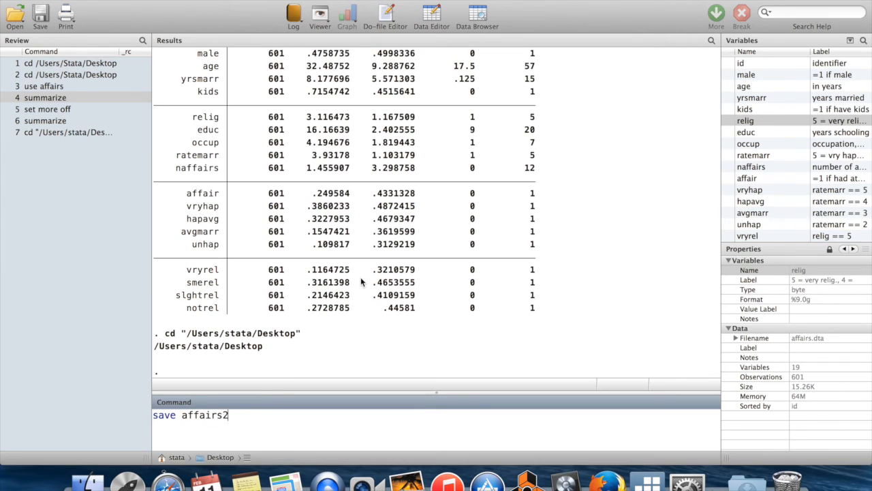
key(Return)
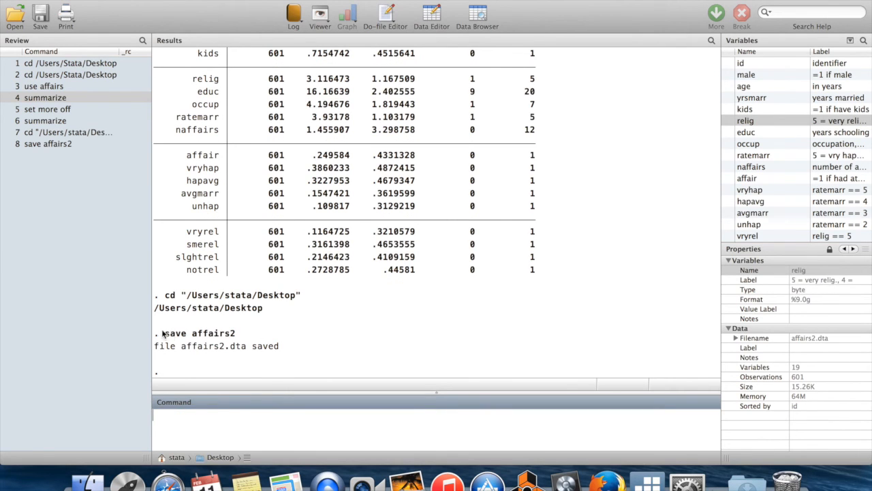
mouse_move(274, 356)
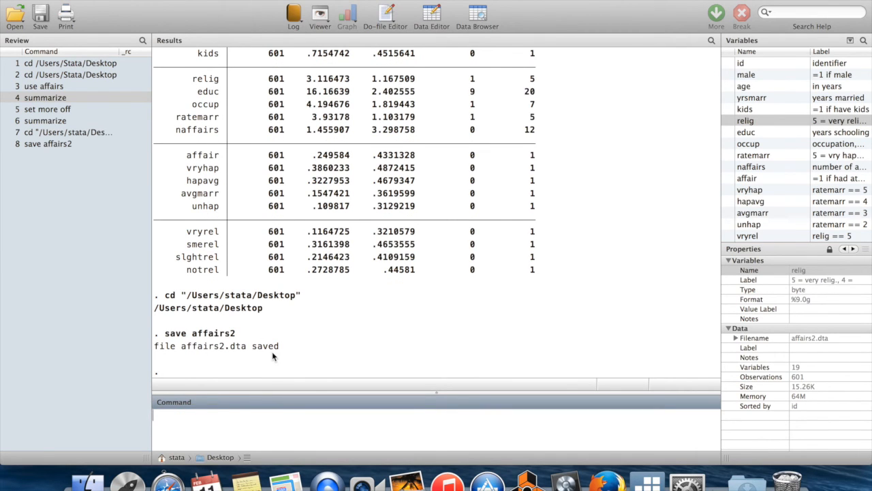
mouse_move(211, 338)
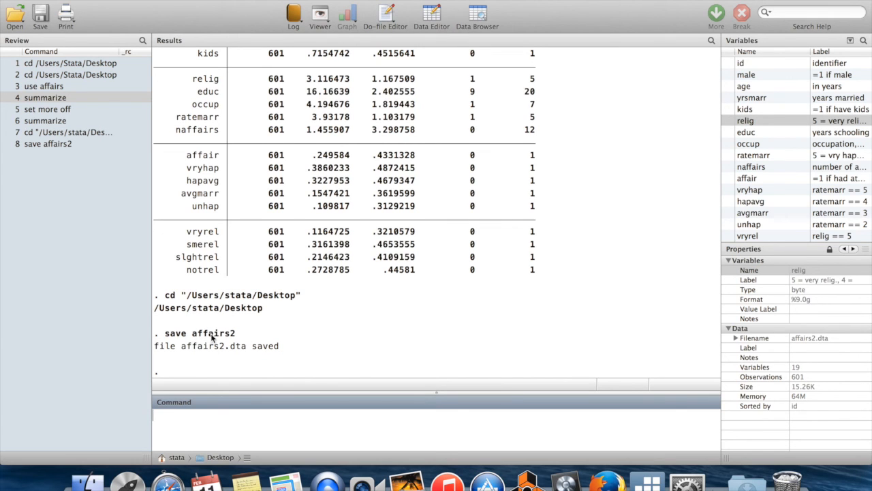
mouse_move(301, 300)
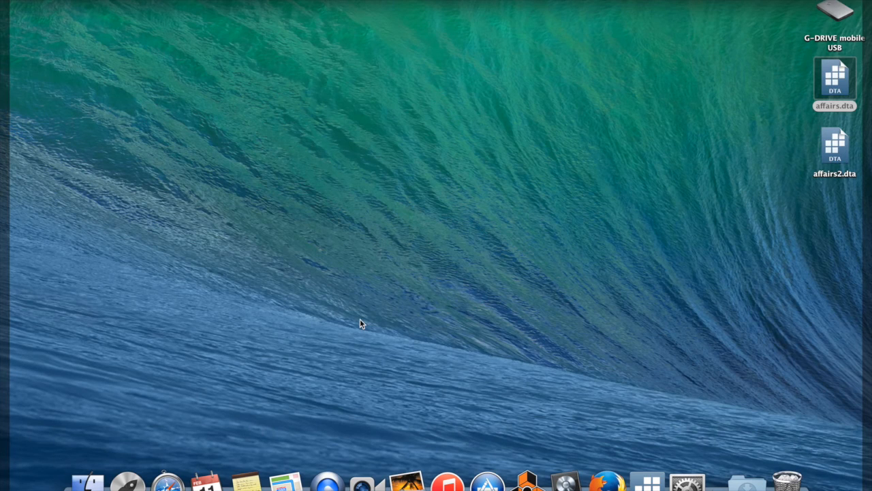
mouse_move(839, 151)
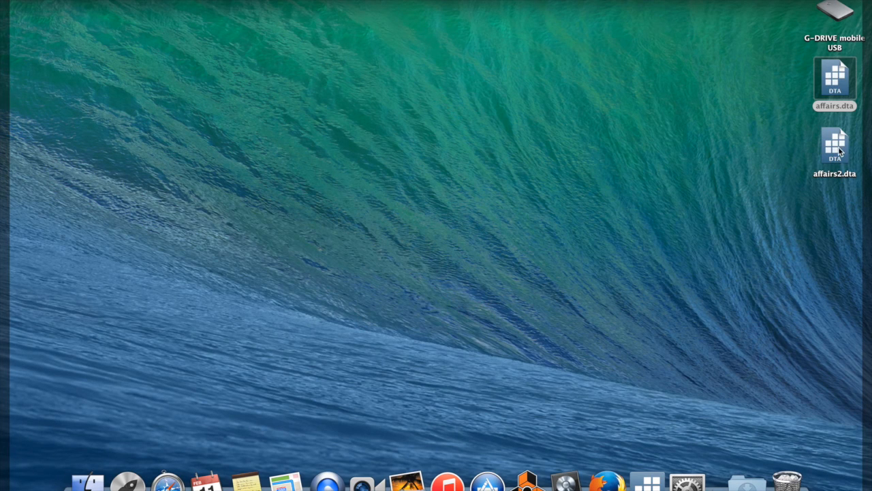
mouse_move(616, 465)
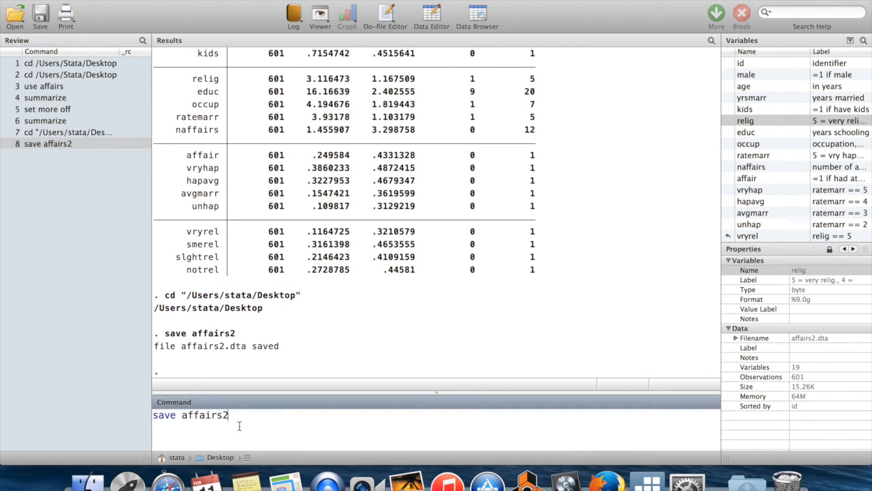
Retry 'save affairs2', then overwrite affairs2.dta with 'save affairs2, replace'
key(Return)
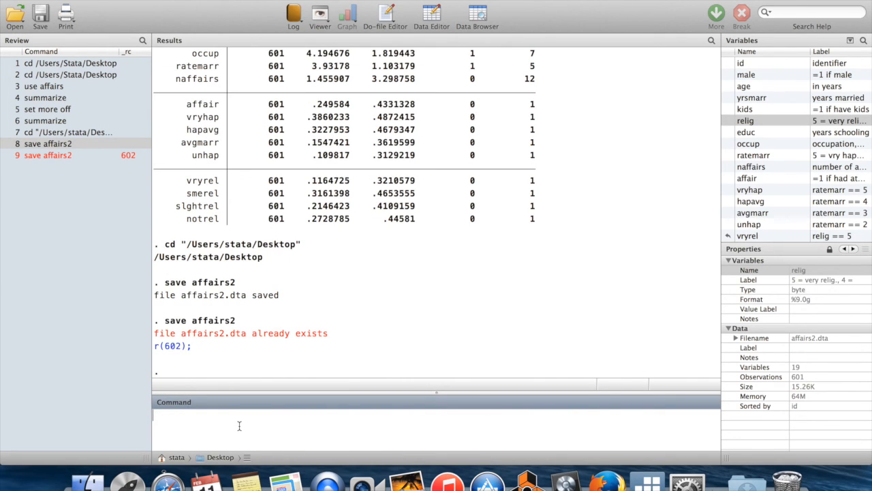
mouse_move(235, 322)
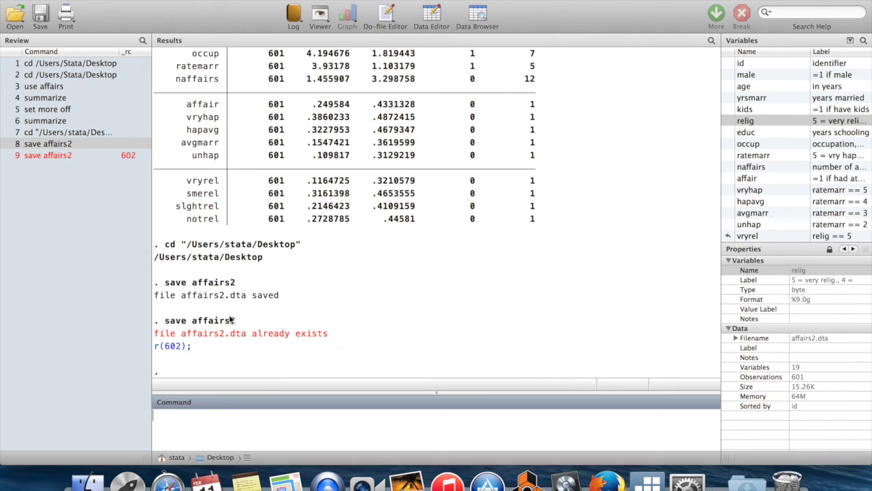
text(save affairs2, replace)
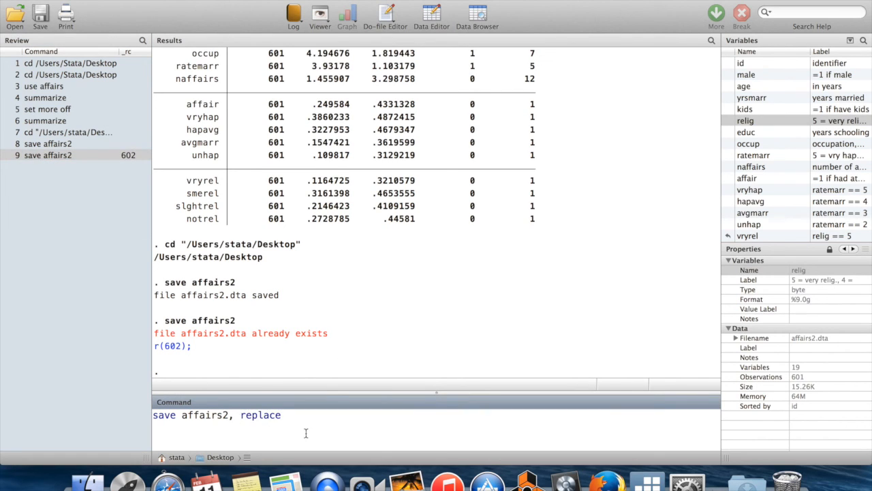
key(Return)
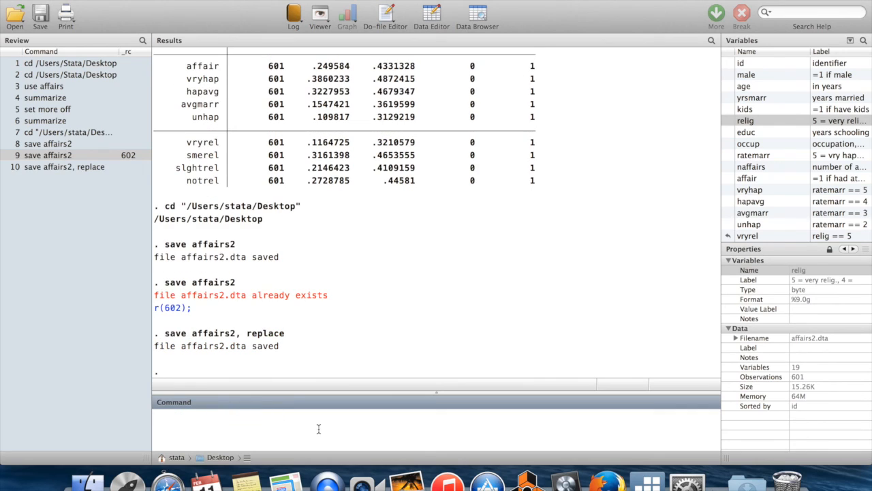
mouse_move(395, 347)
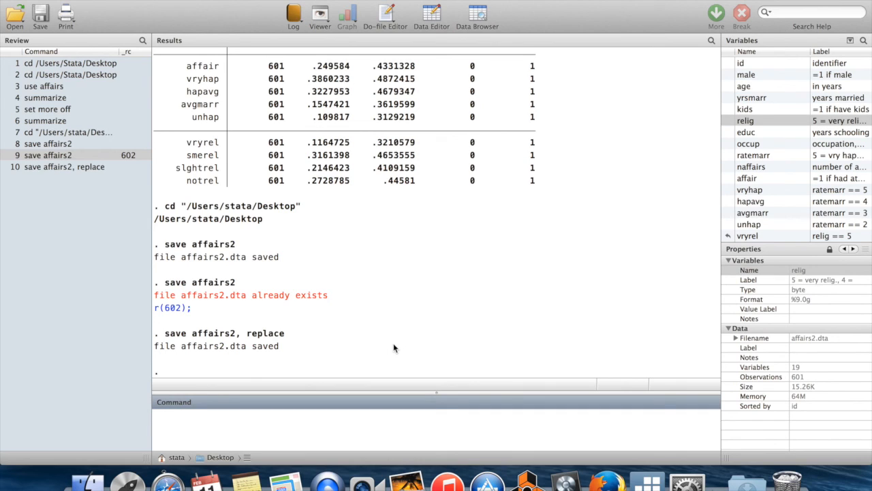
Run the clear command to empty the affairs data from memory
text(c)
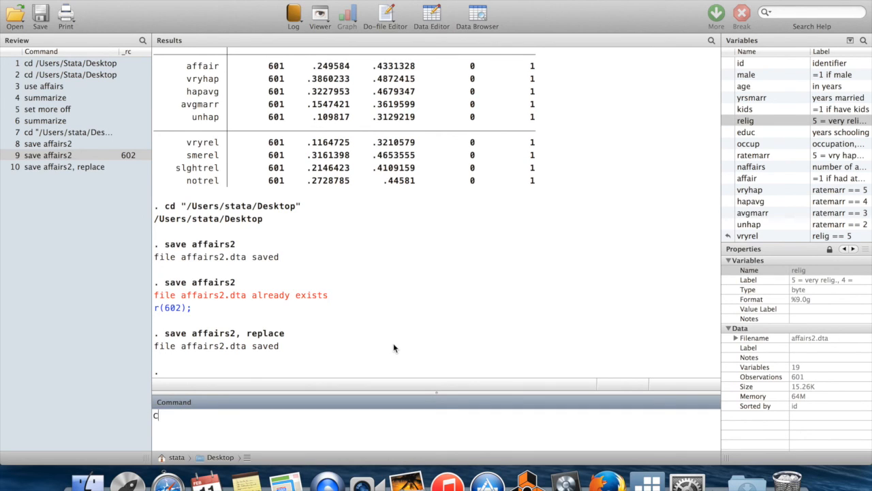
text(lear)
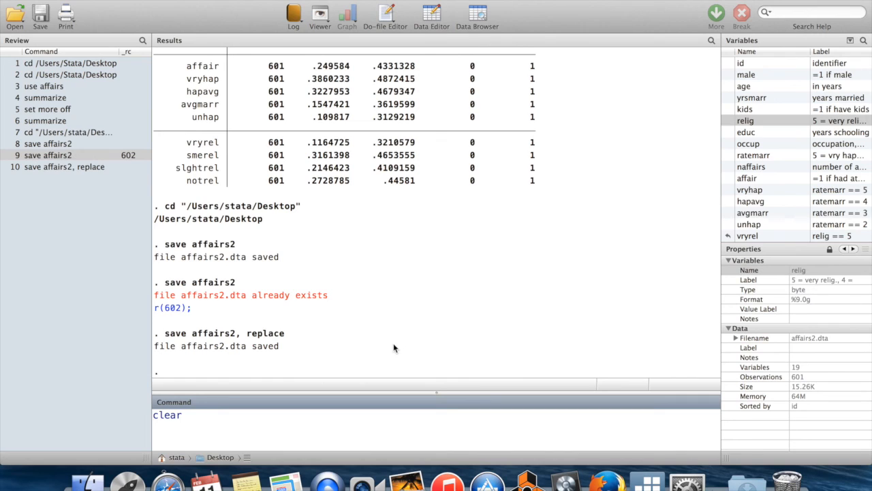
key(Return)
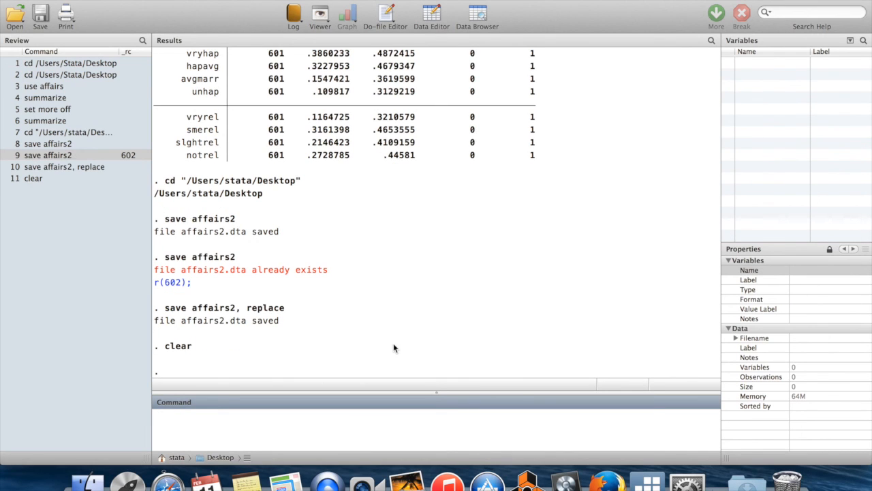
mouse_move(407, 307)
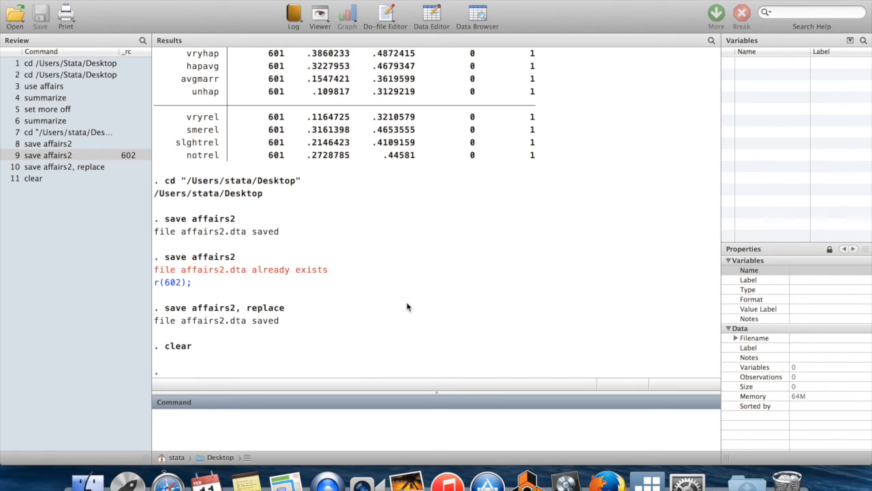
mouse_move(422, 78)
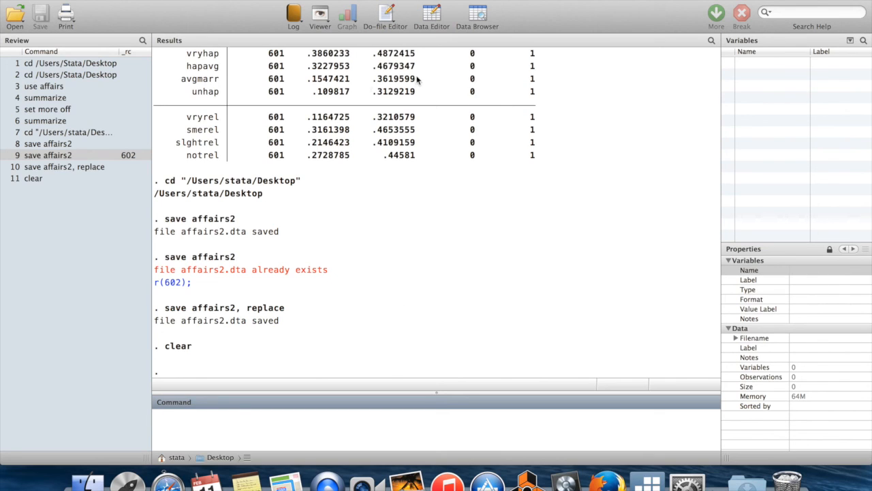
mouse_move(440, 194)
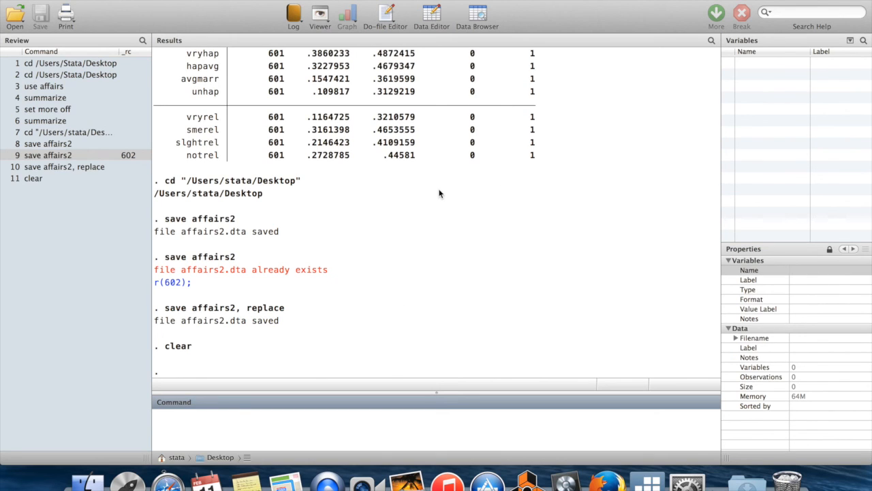